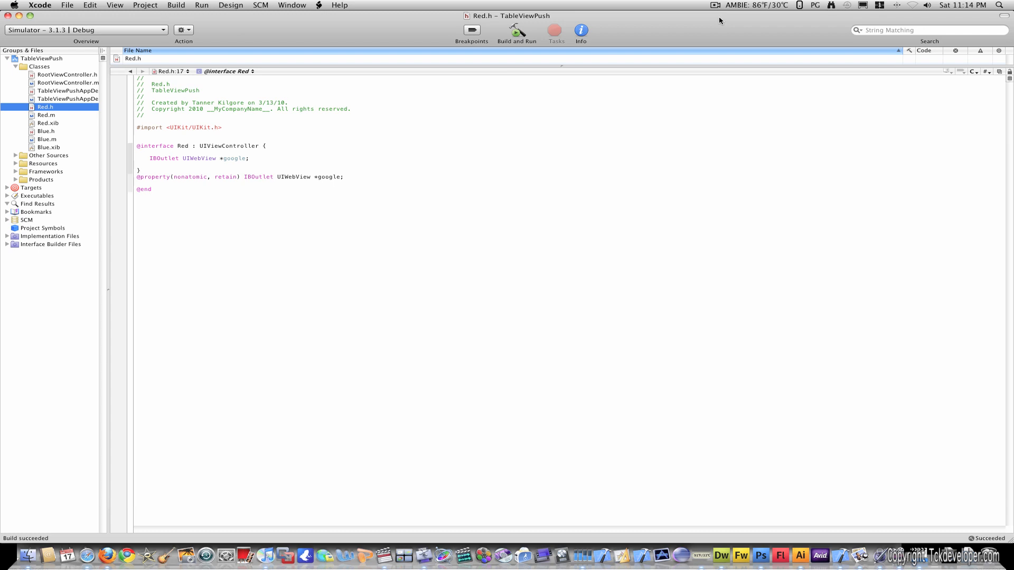
pyautogui.moveTo(107, 163)
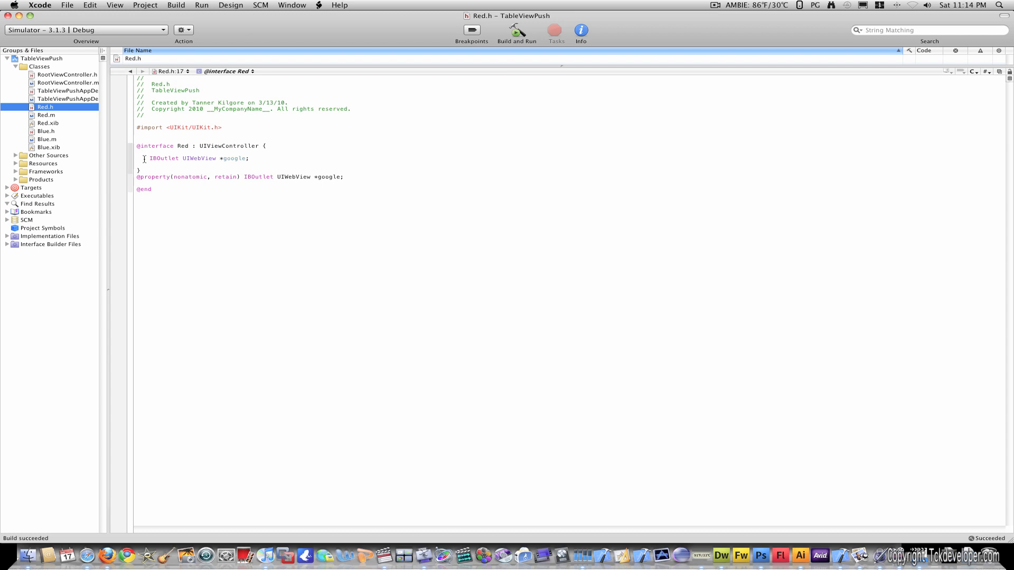
pyautogui.tripleClick(194, 159)
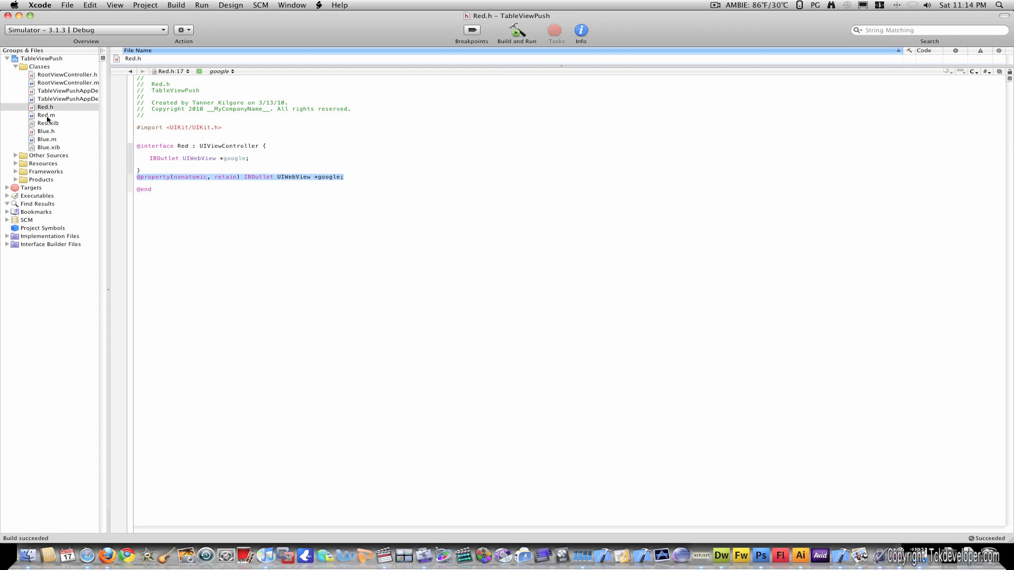
pyautogui.click(46, 114)
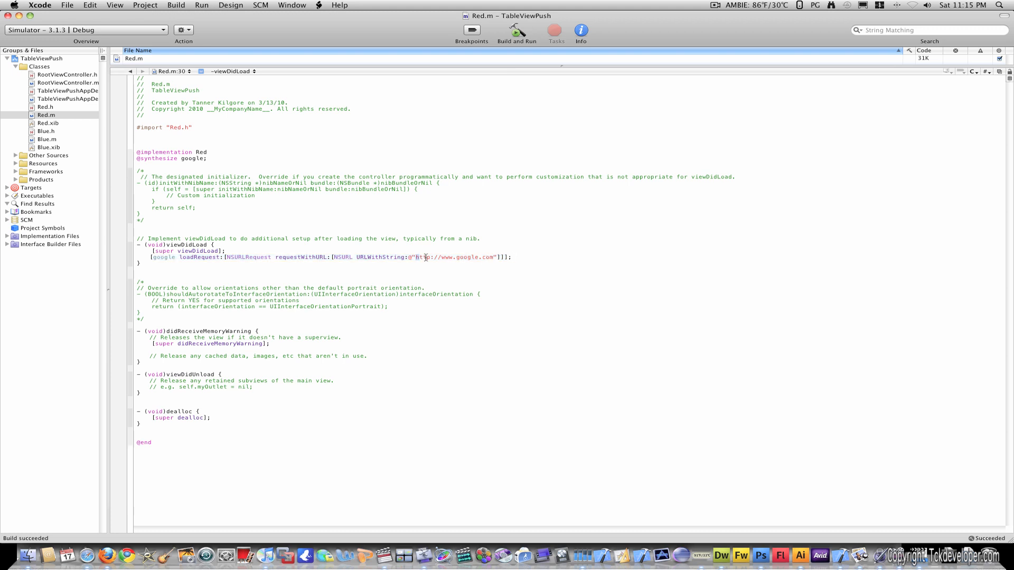
pyautogui.doubleClick(422, 256)
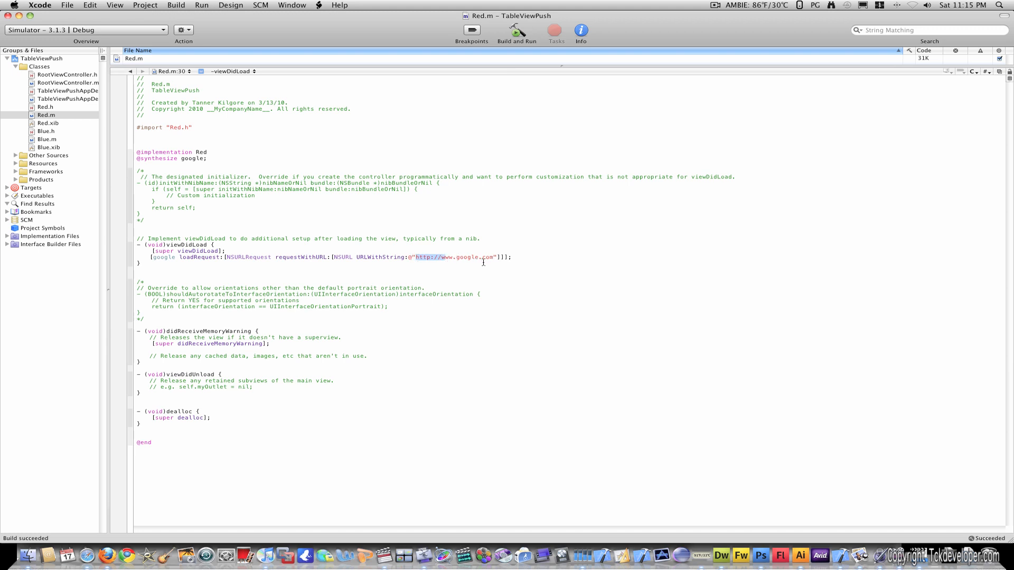
pyautogui.moveTo(328, 271)
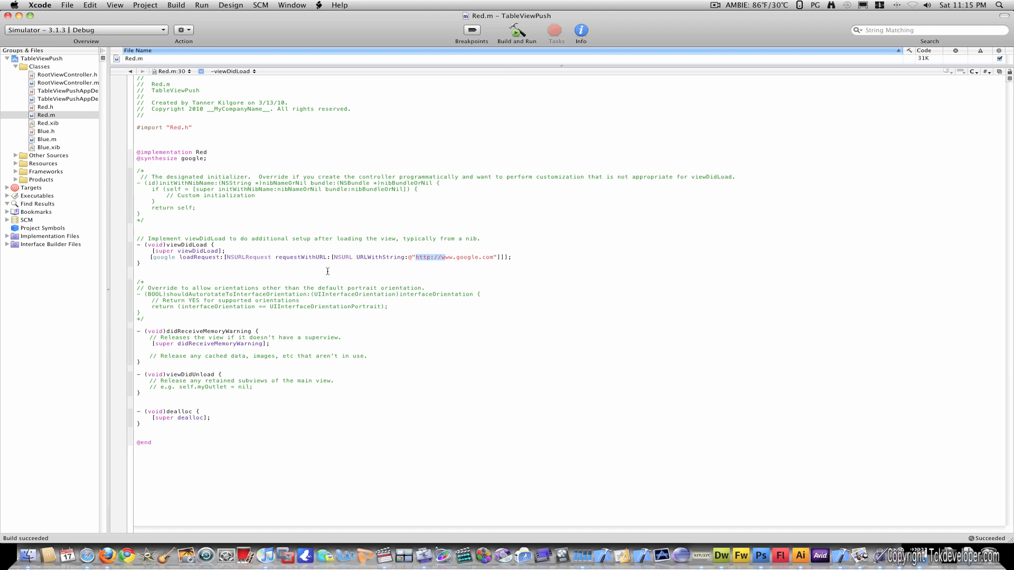
pyautogui.moveTo(348, 273)
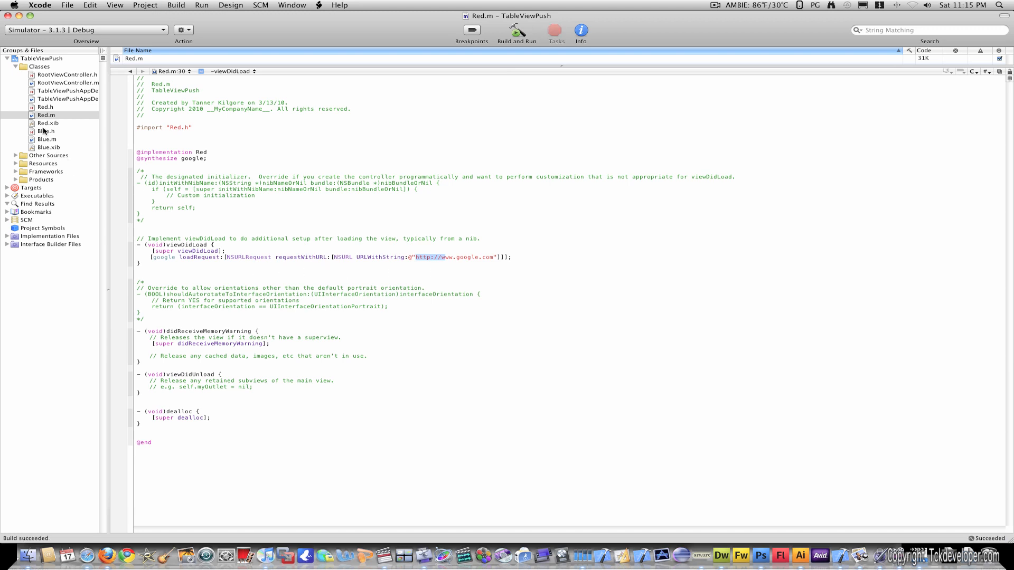
# Add a Web View filling Red.xib's view with File's Owner as delegate and the google outlet.
pyautogui.click(47, 122)
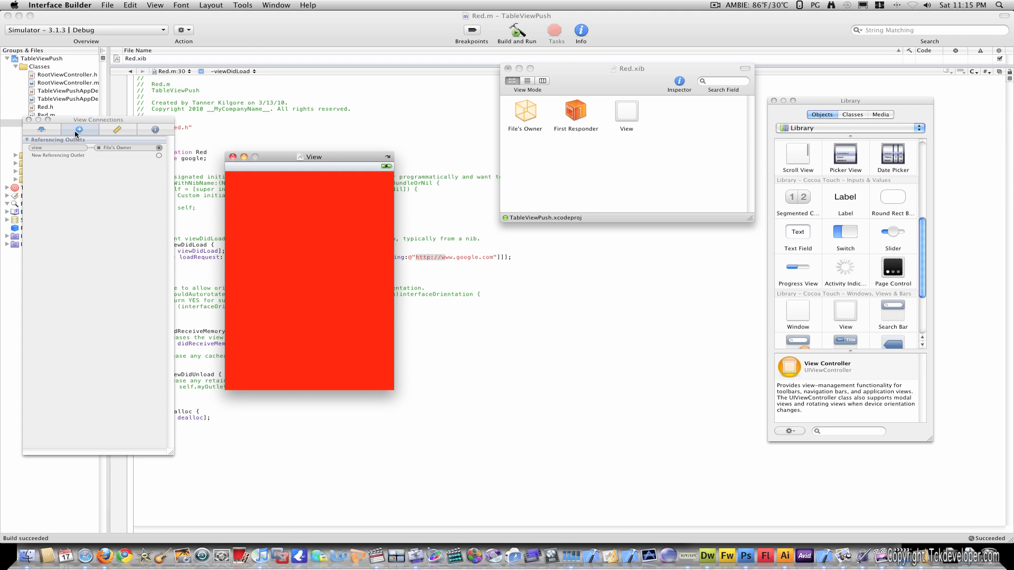
pyautogui.scroll(-3)
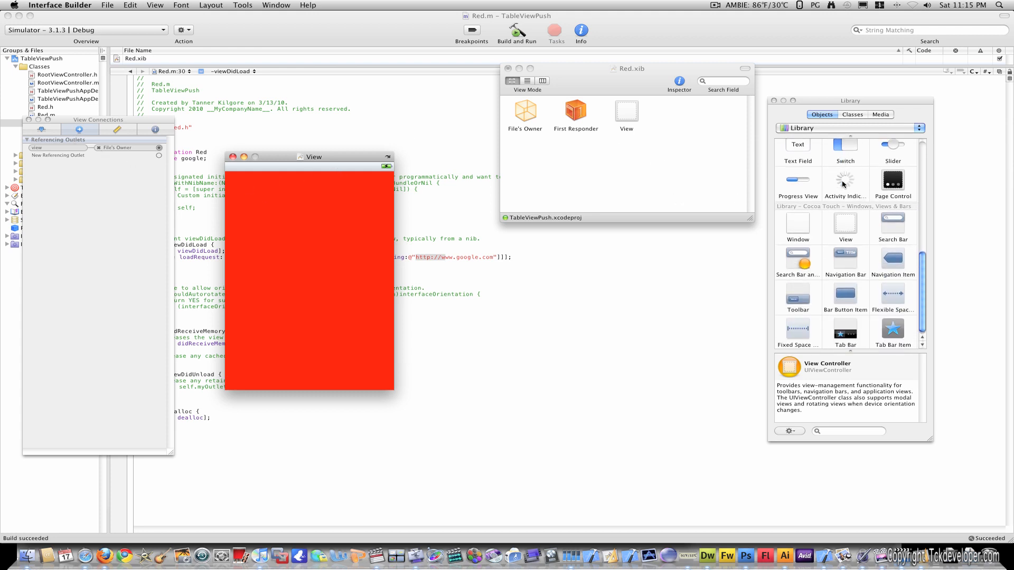
pyautogui.click(847, 431)
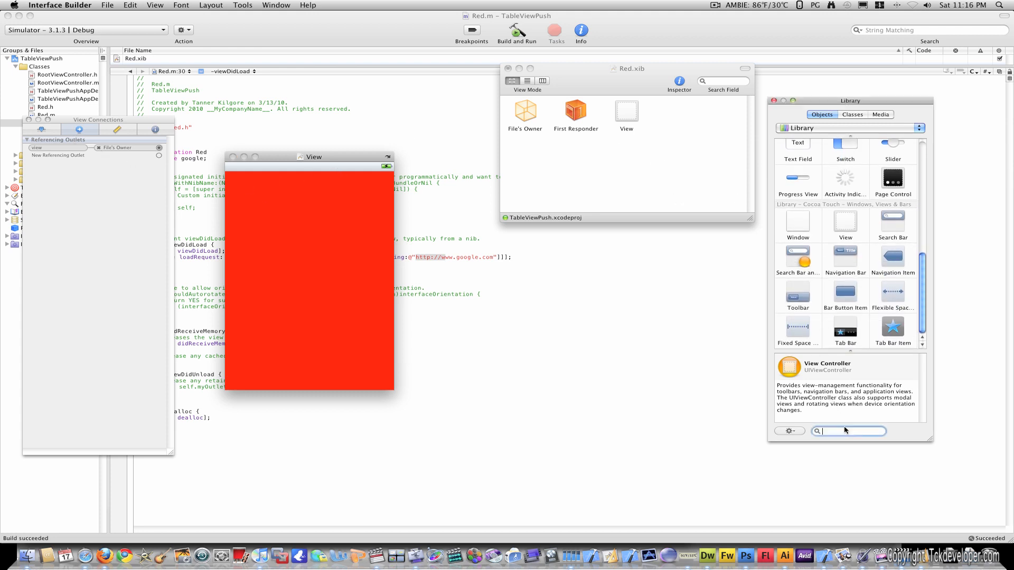
pyautogui.write('web')
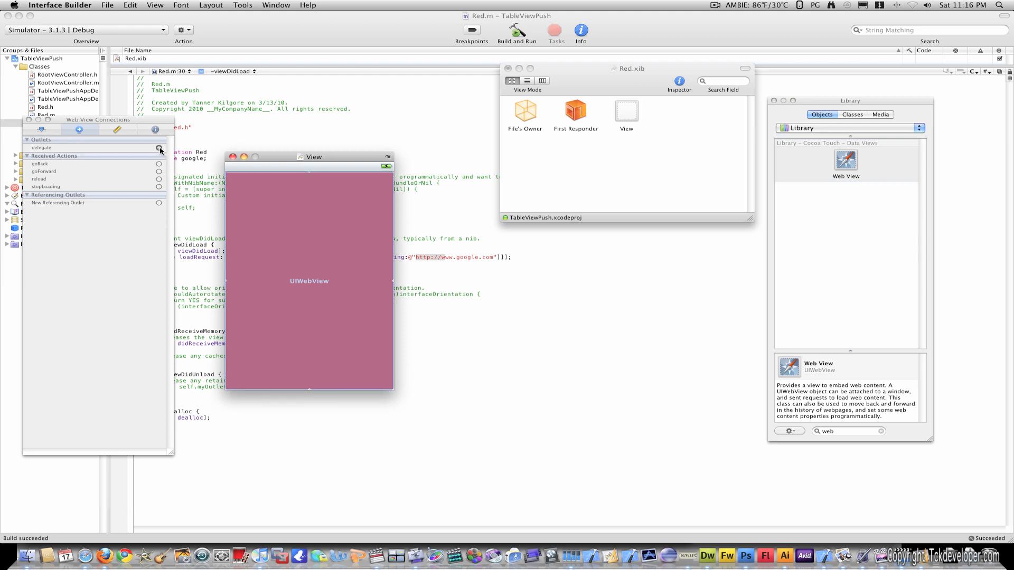
pyautogui.moveTo(159, 149); pyautogui.dragTo(525, 108)
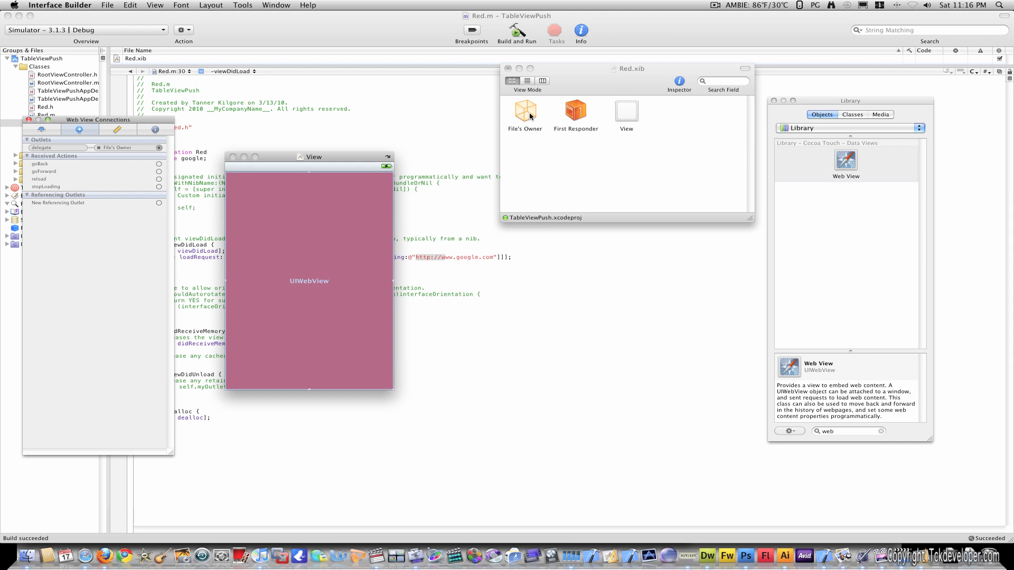
pyautogui.moveTo(524, 109); pyautogui.dragTo(399, 215)
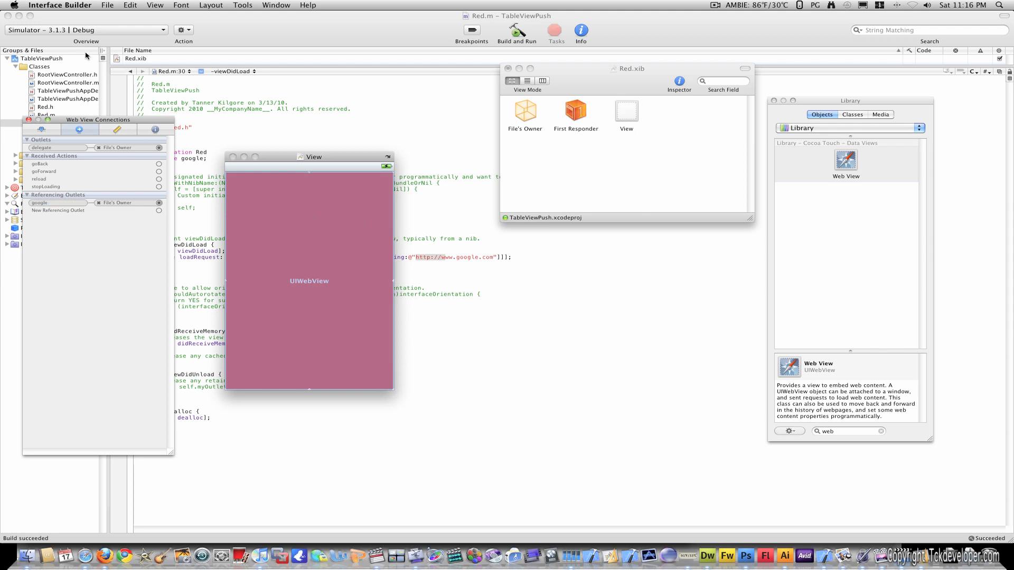
# Save the interface, build and run, and confirm the Red screen loads Google.
pyautogui.click(107, 5)
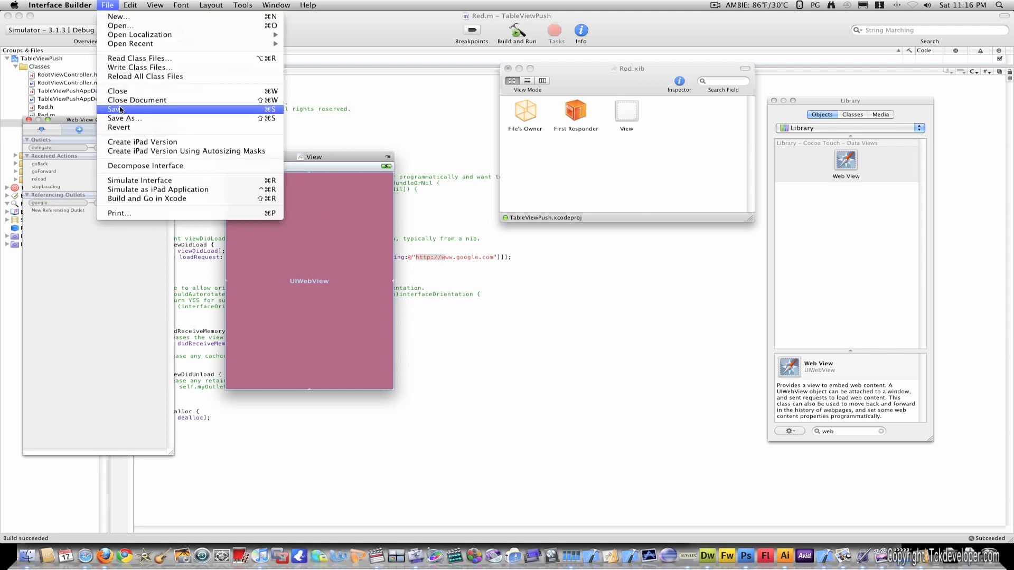
pyautogui.click(116, 109)
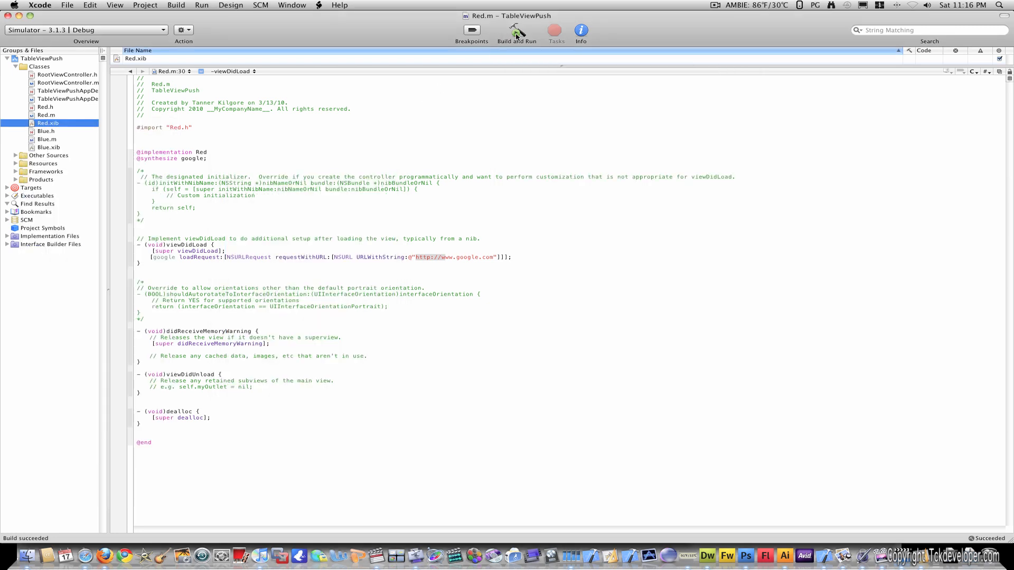
pyautogui.click(517, 29)
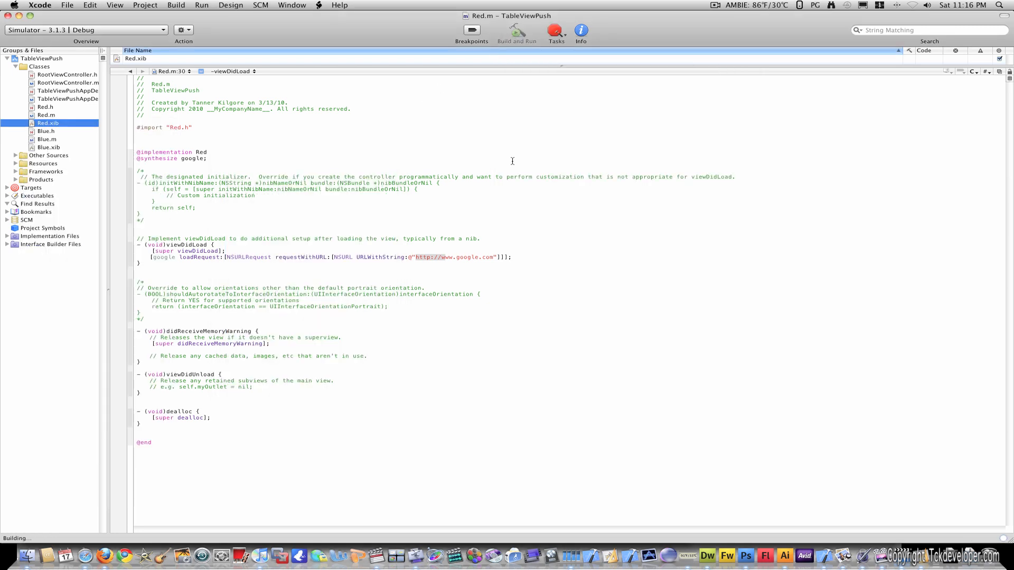
pyautogui.click(517, 33)
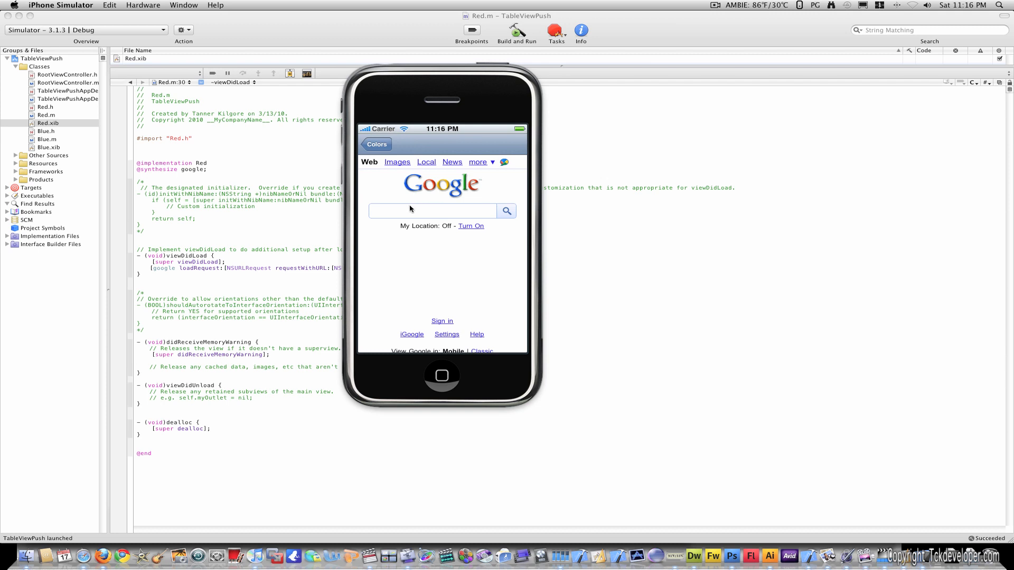
pyautogui.moveTo(422, 199)
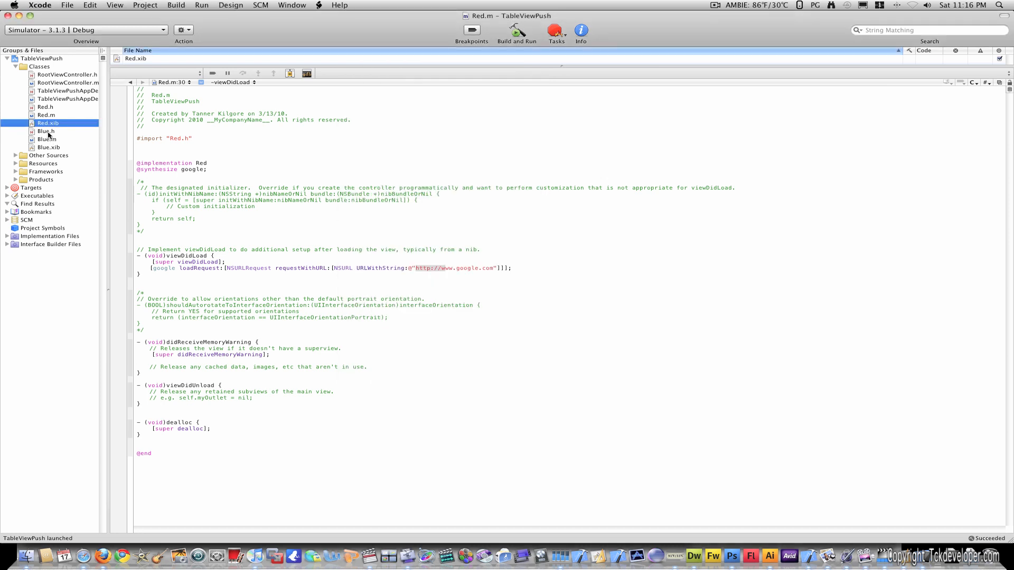
# Declare IBOutlet UIWebView *youtube; inside Blue.h's interface braces.
pyautogui.click(47, 131)
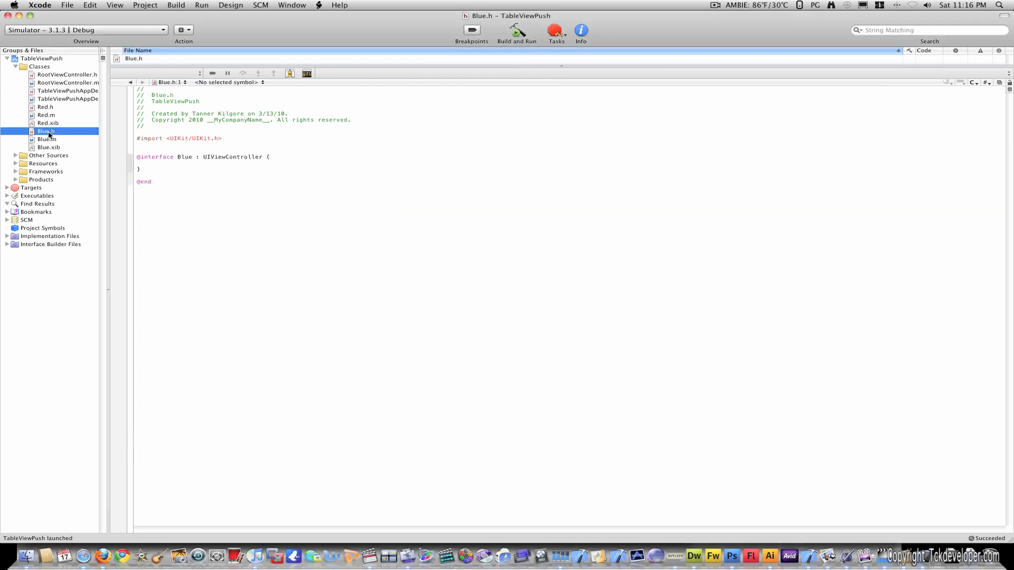
pyautogui.click(150, 163)
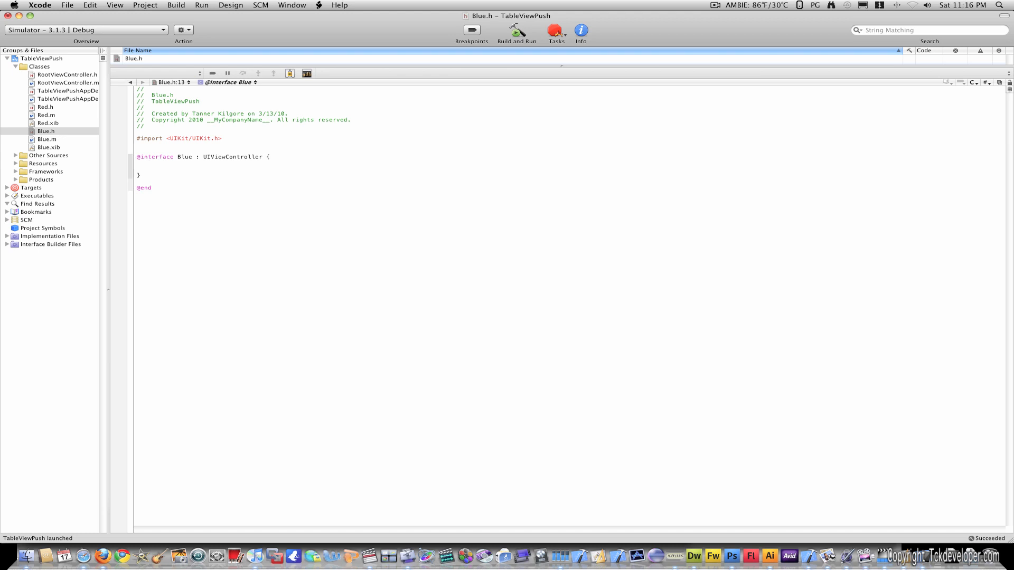
pyautogui.write('IBOutlet UIWebView')
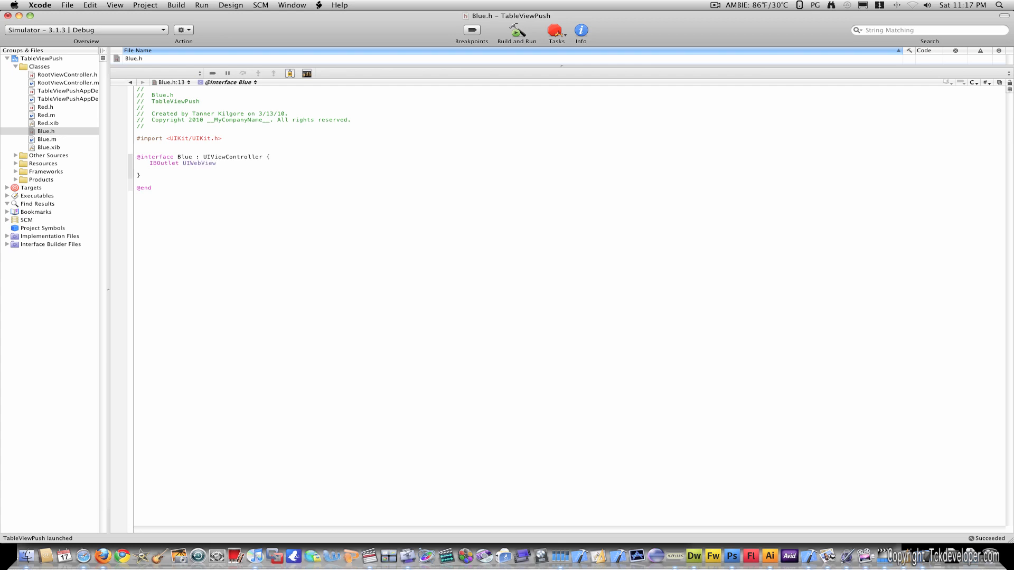
pyautogui.write('*you')
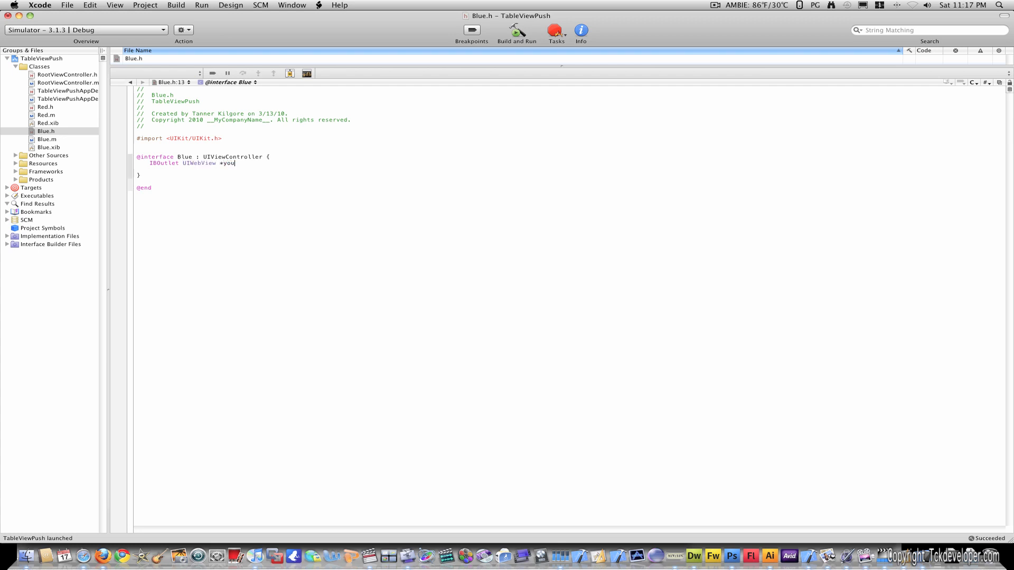
pyautogui.write('tube;')
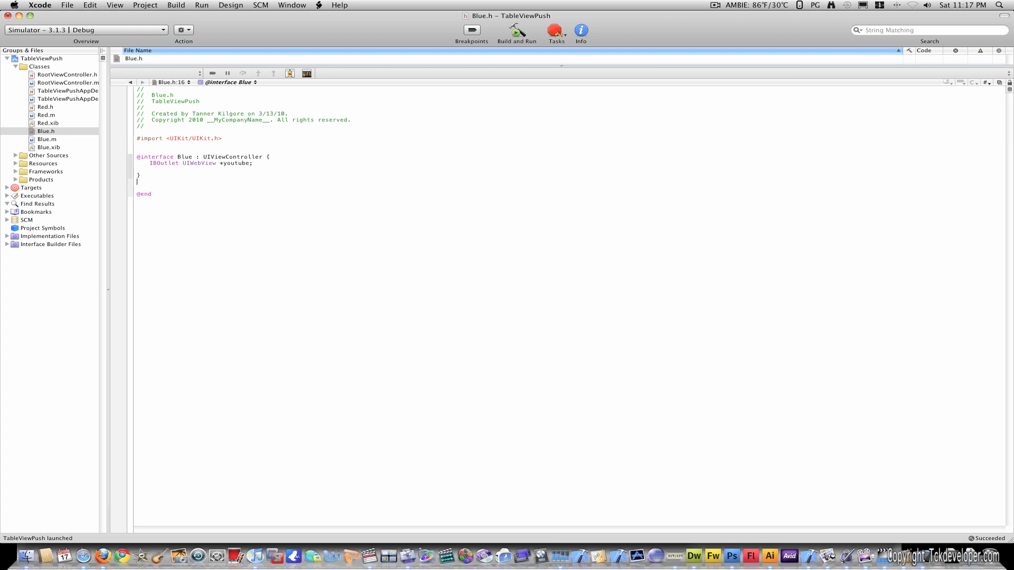
pyautogui.write('@property')
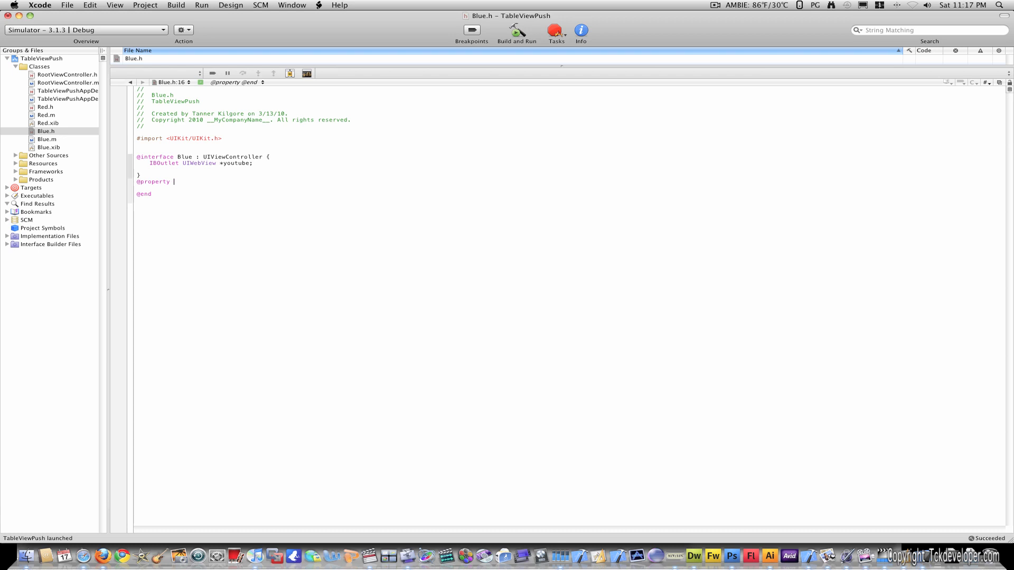
pyautogui.write('(nonatomic,')
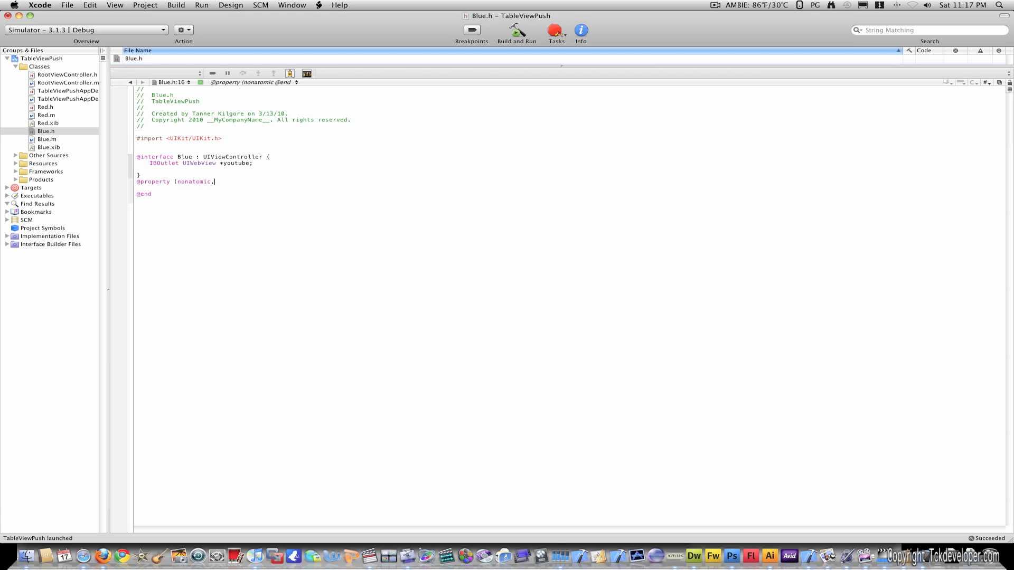
pyautogui.write('retain)')
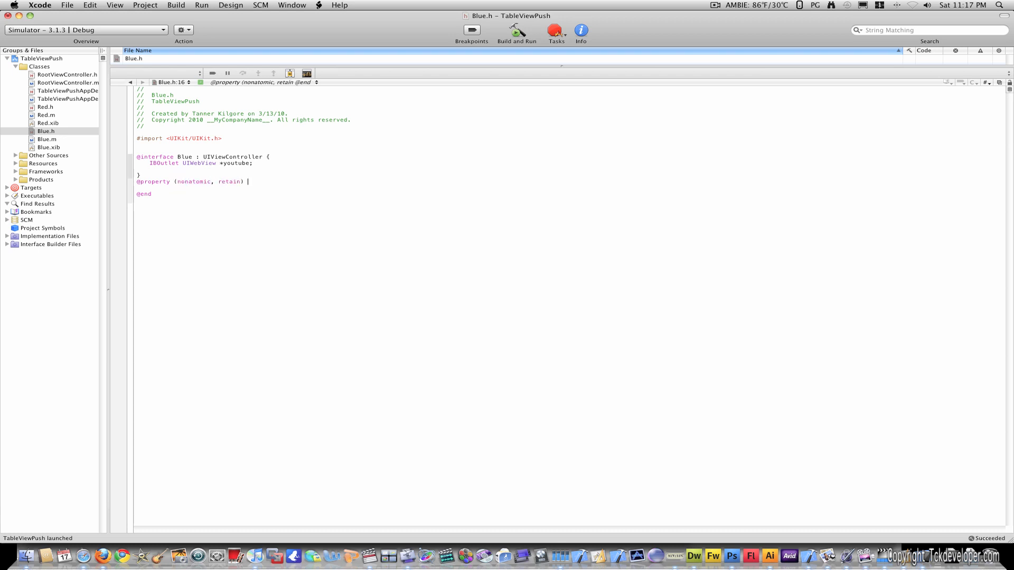
pyautogui.write('IBOutlet')
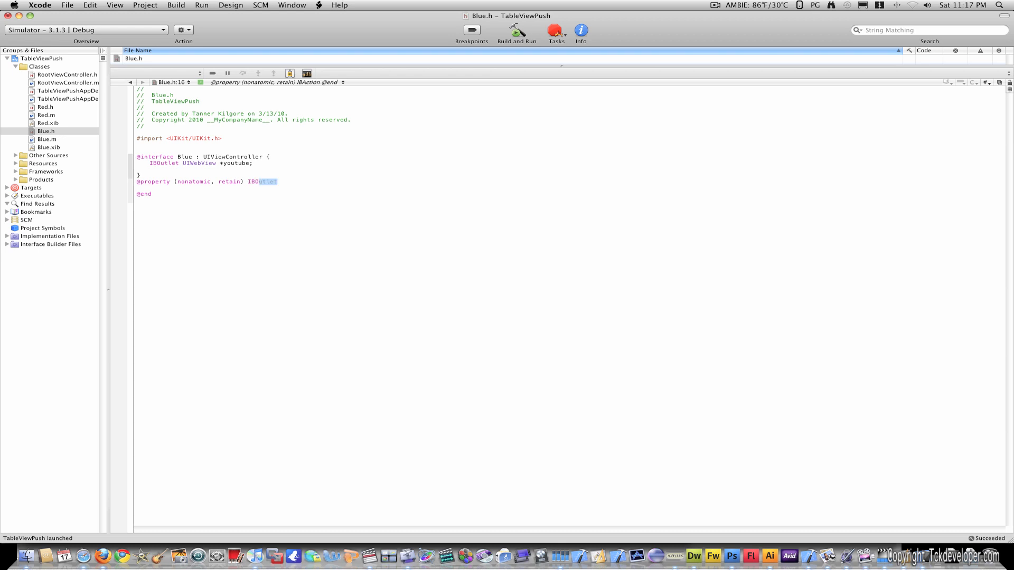
pyautogui.write('ui')
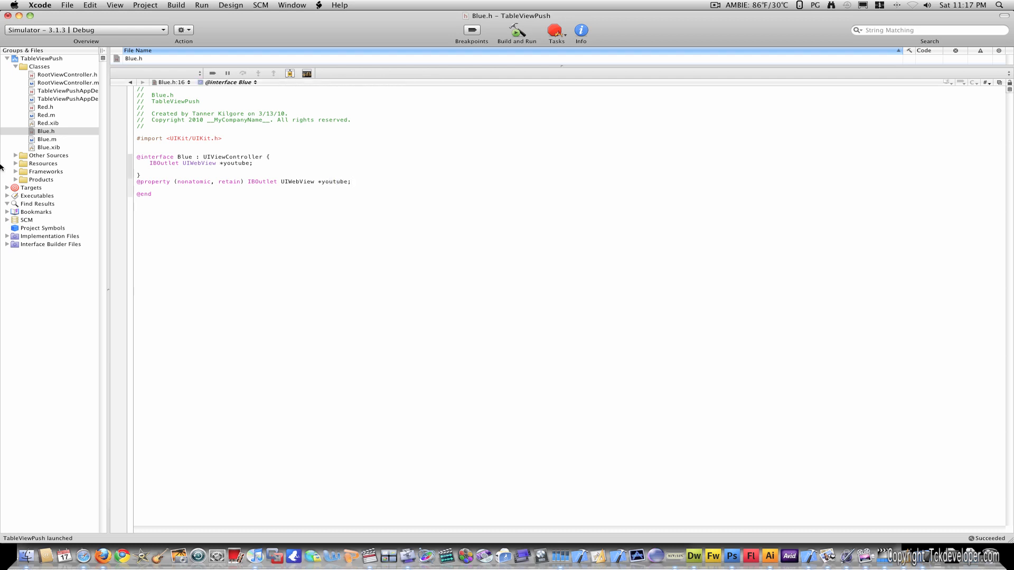
pyautogui.click(46, 139)
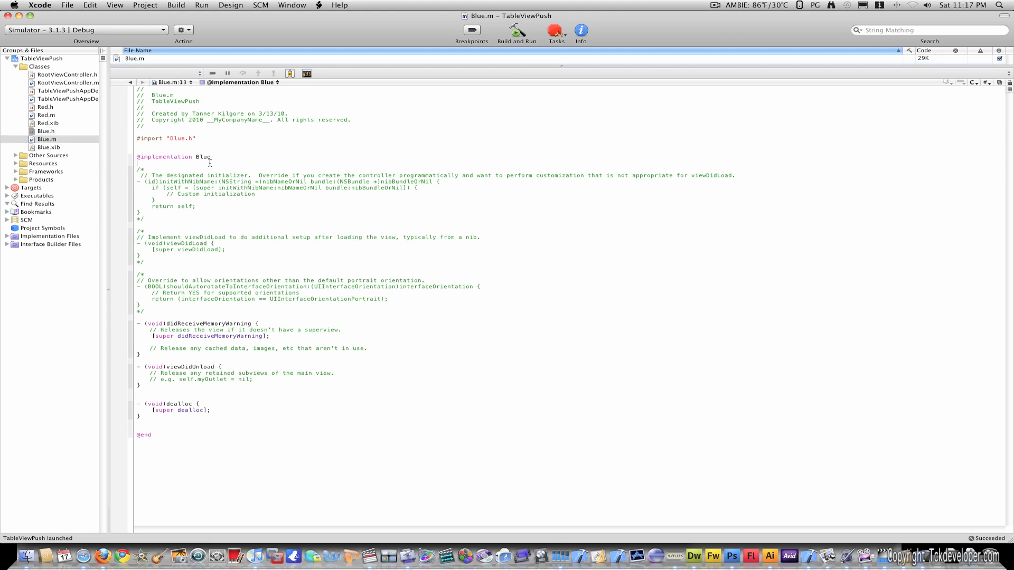
pyautogui.write('@synthesize')
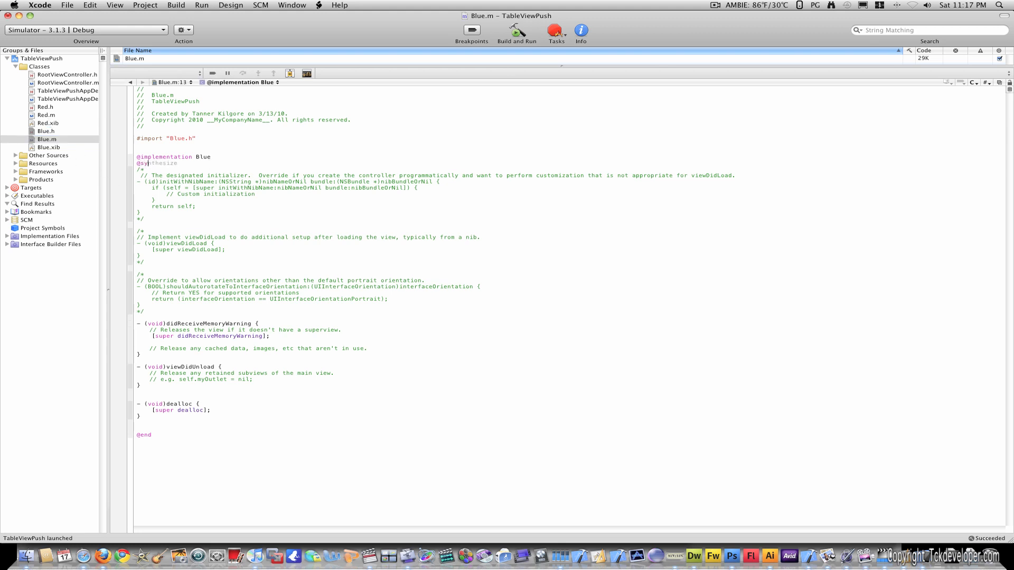
pyautogui.write('YES')
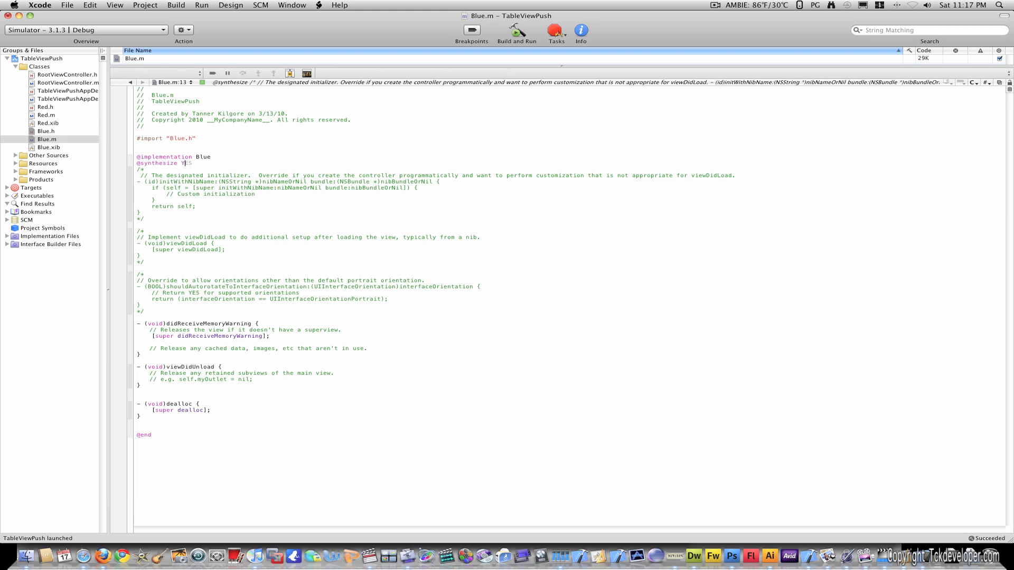
pyautogui.write('youb')
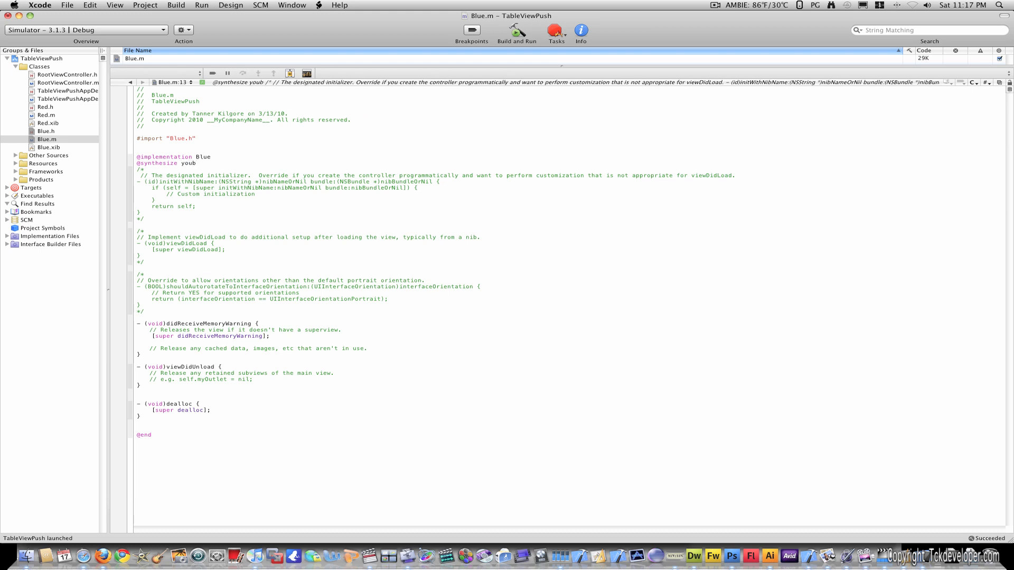
pyautogui.write('tube;')
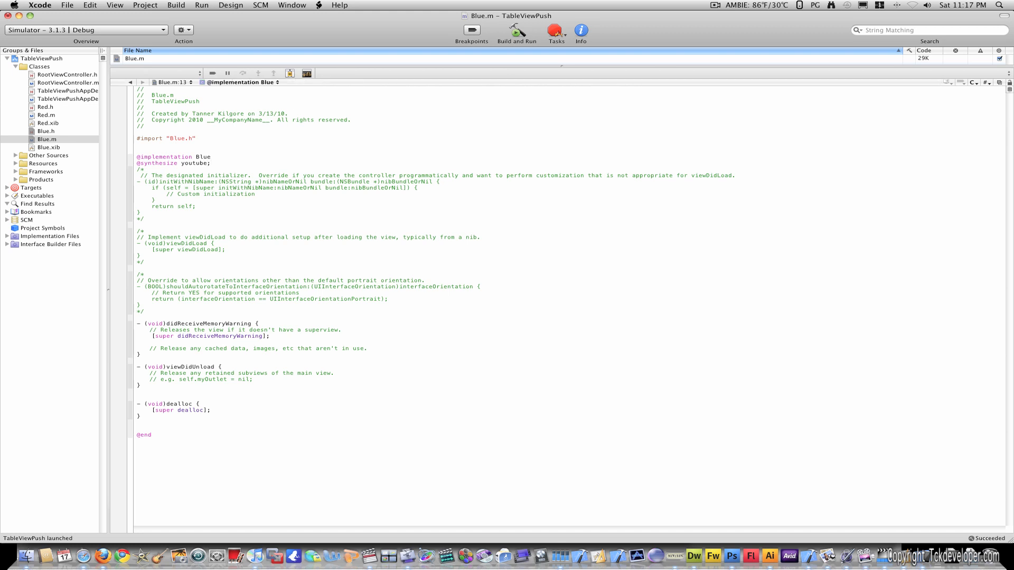
# Copy the google loadRequest line from Red.m and return to Blue.m.
pyautogui.click(46, 115)
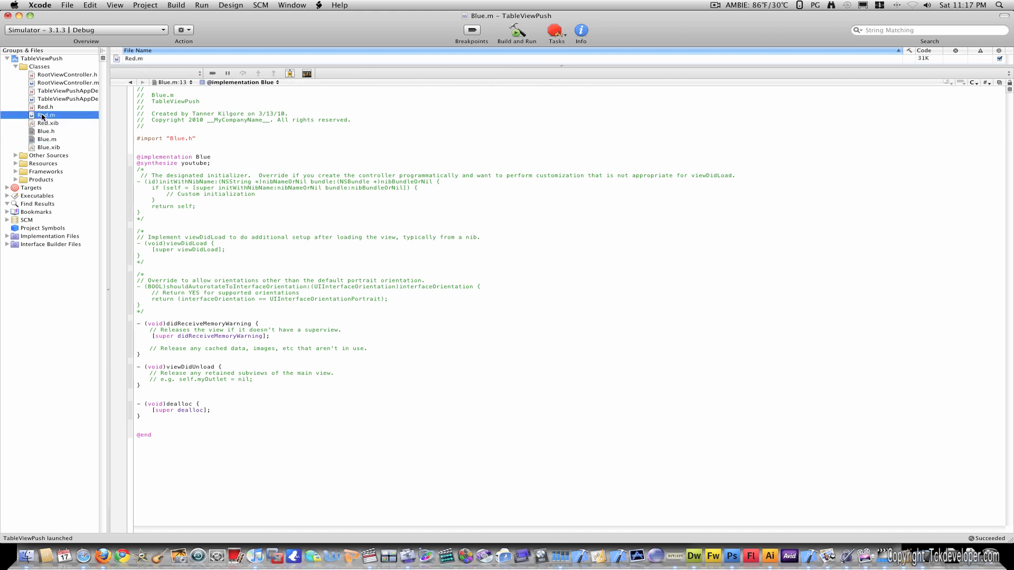
pyautogui.click(47, 115)
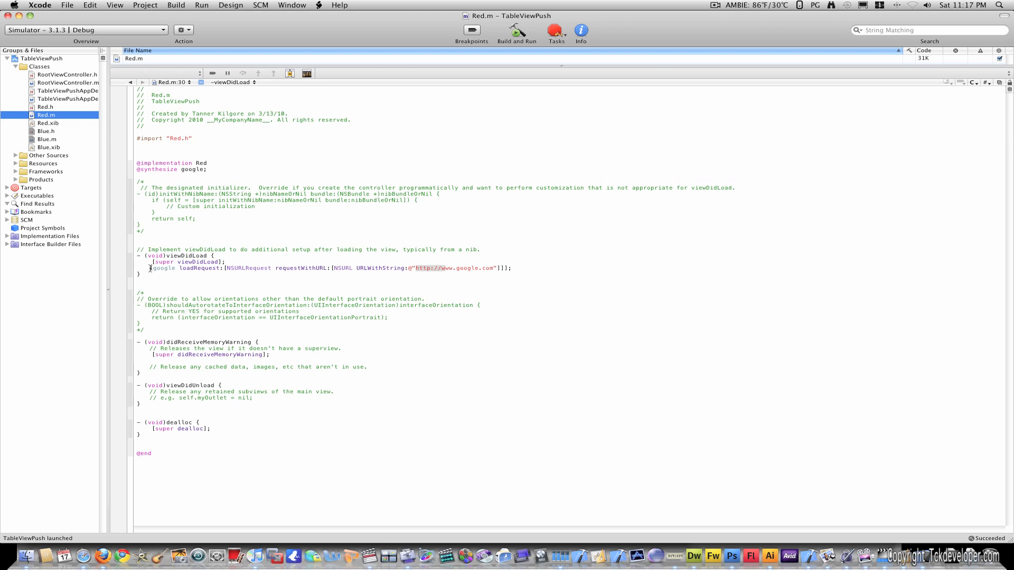
pyautogui.tripleClick(323, 267)
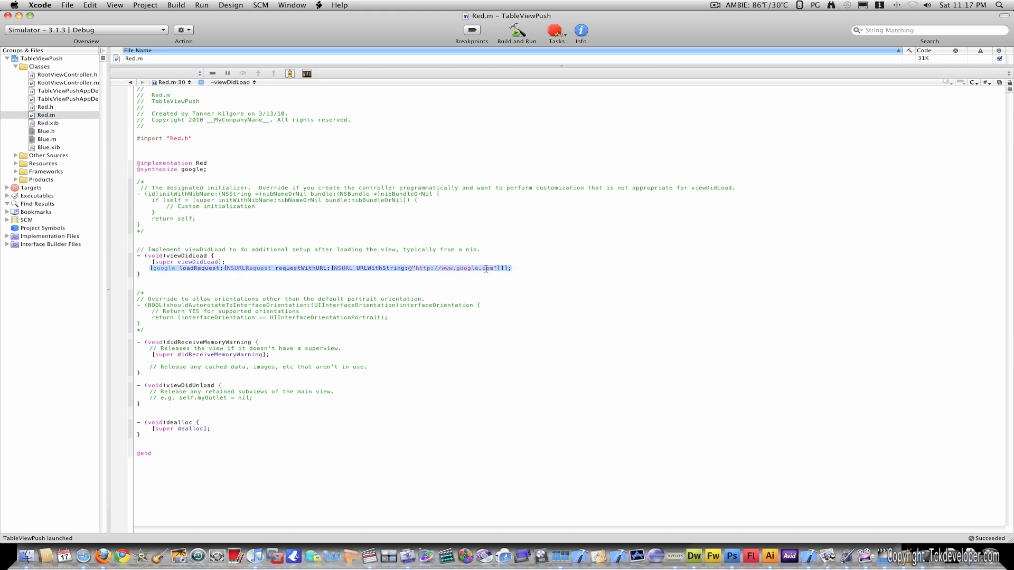
pyautogui.rightClick(486, 267)
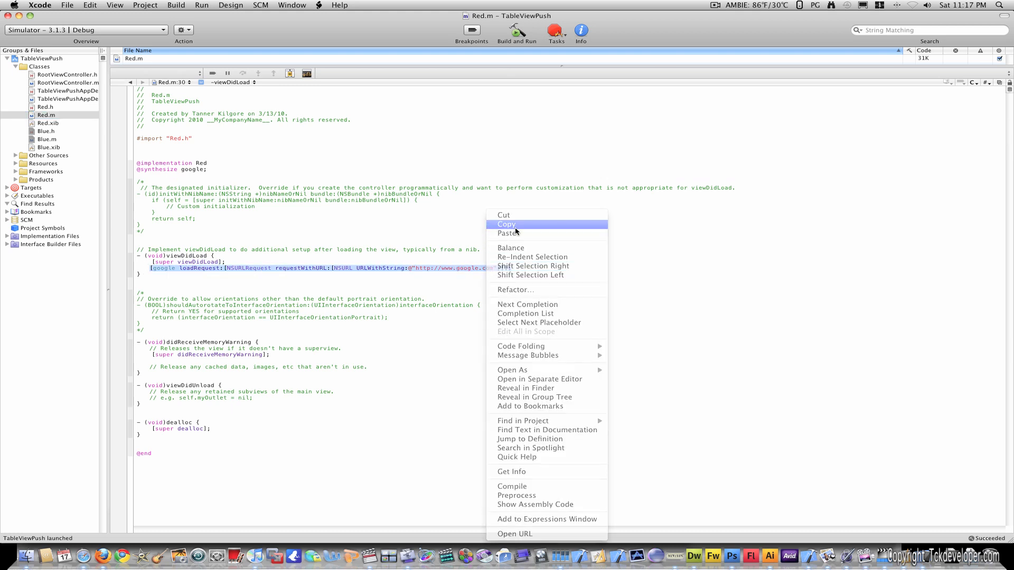
pyautogui.click(47, 140)
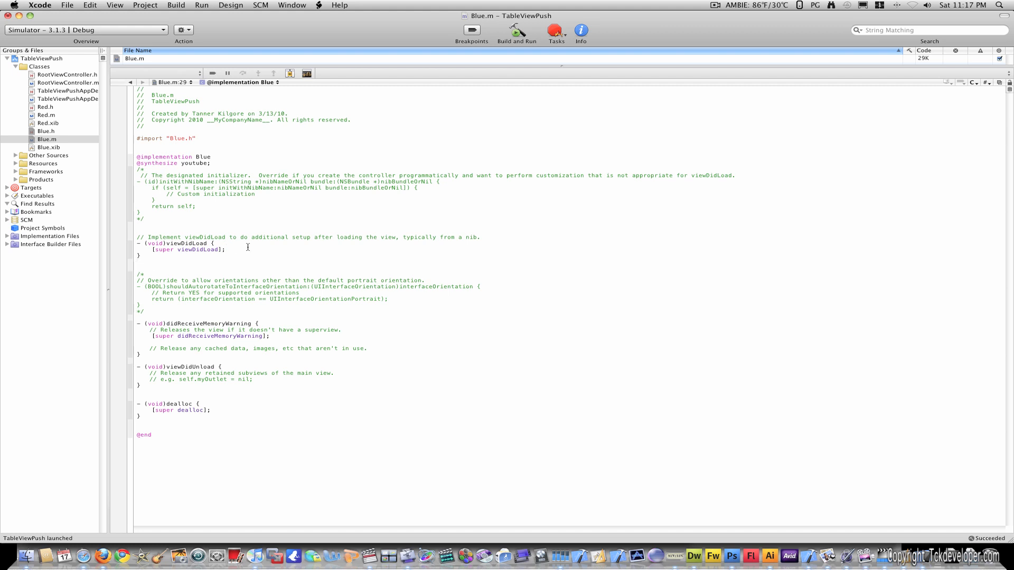
pyautogui.rightClick(223, 252)
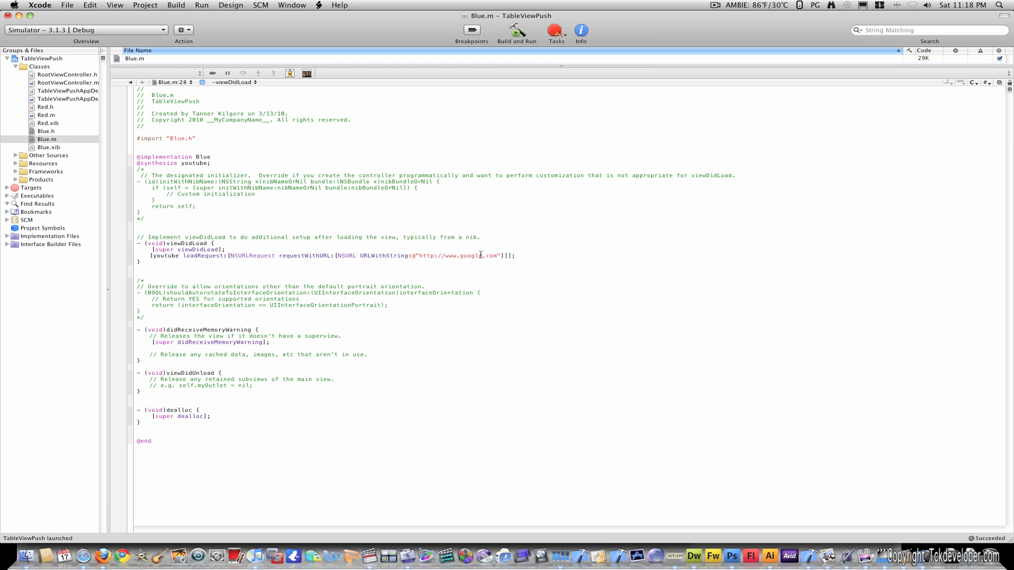
pyautogui.doubleClick(474, 255)
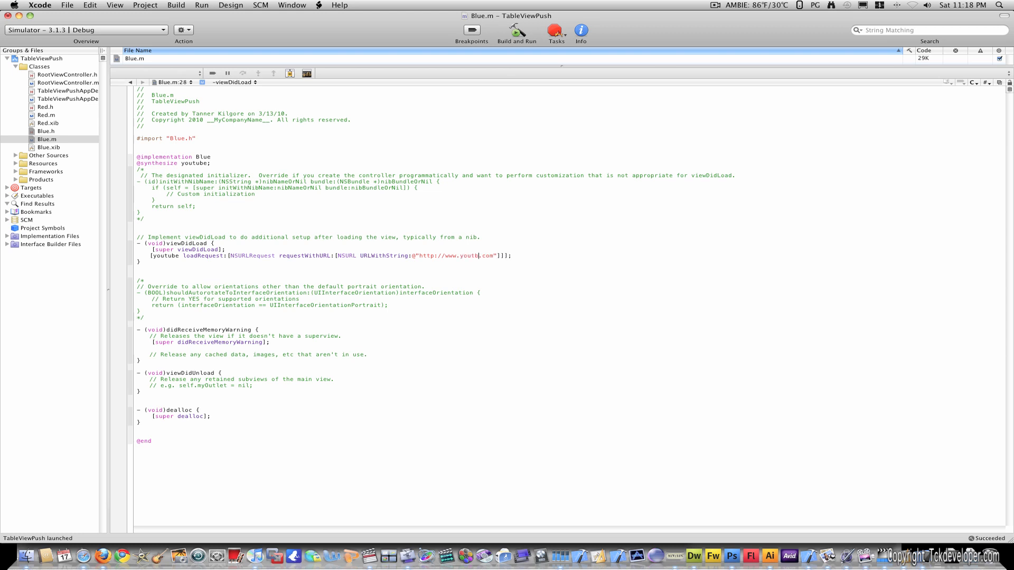
pyautogui.write('ube')
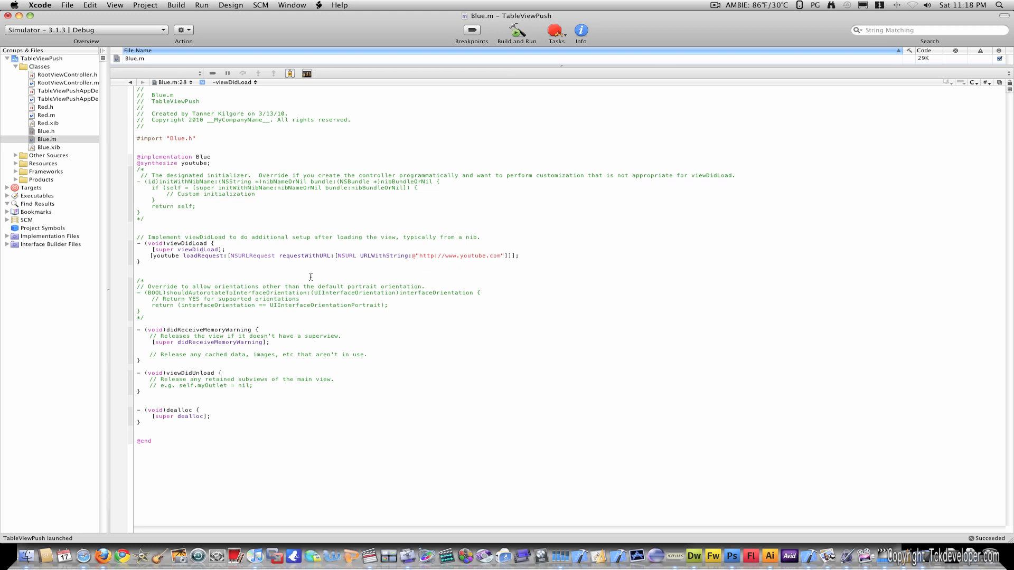
# Build the project, saving all modified Blue files first.
pyautogui.click(516, 29)
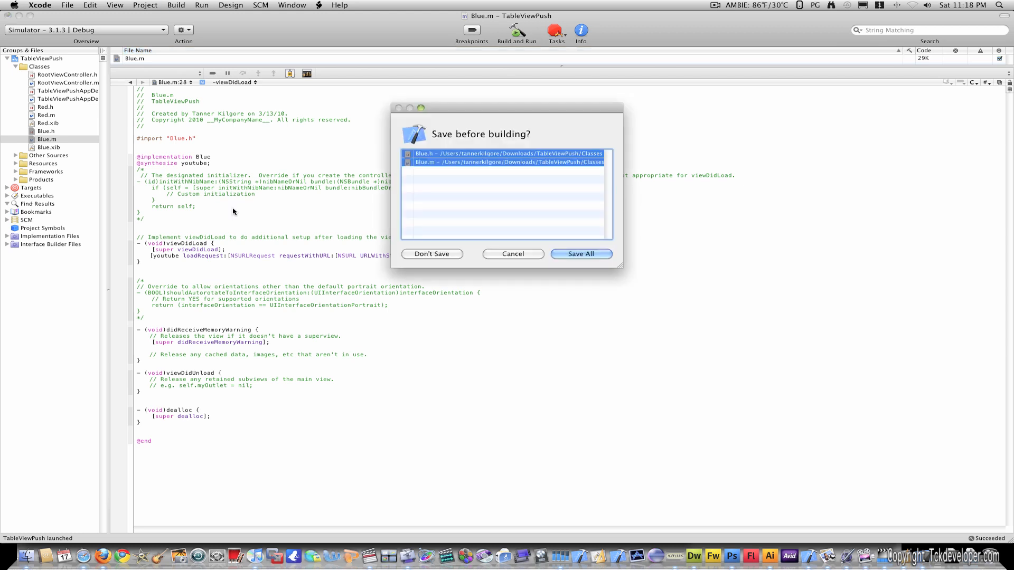
pyautogui.click(580, 253)
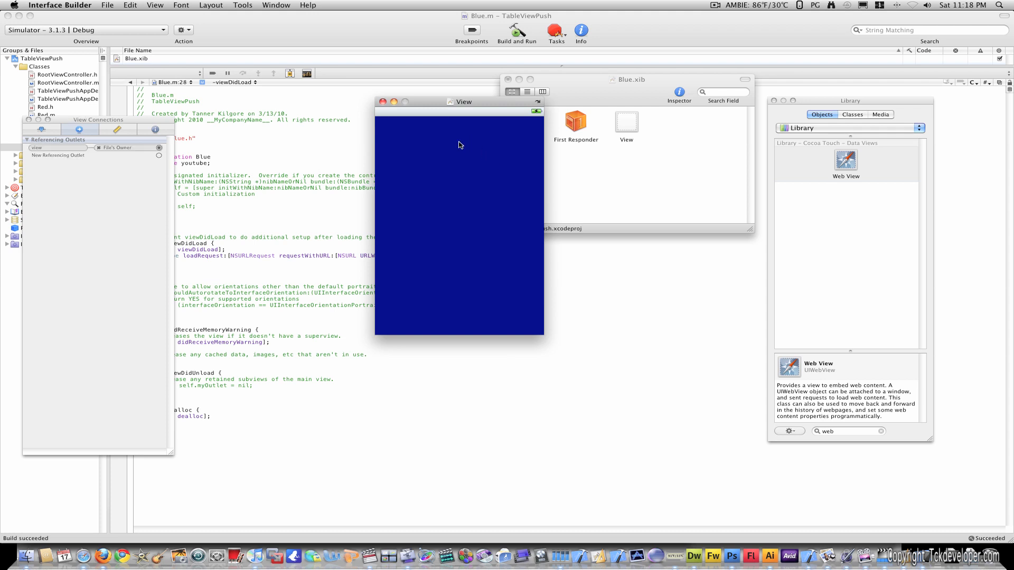
# Add a Web View to Blue.xib wired to File's Owner as delegate and the youtube outlet.
pyautogui.moveTo(845, 162); pyautogui.dragTo(433, 177)
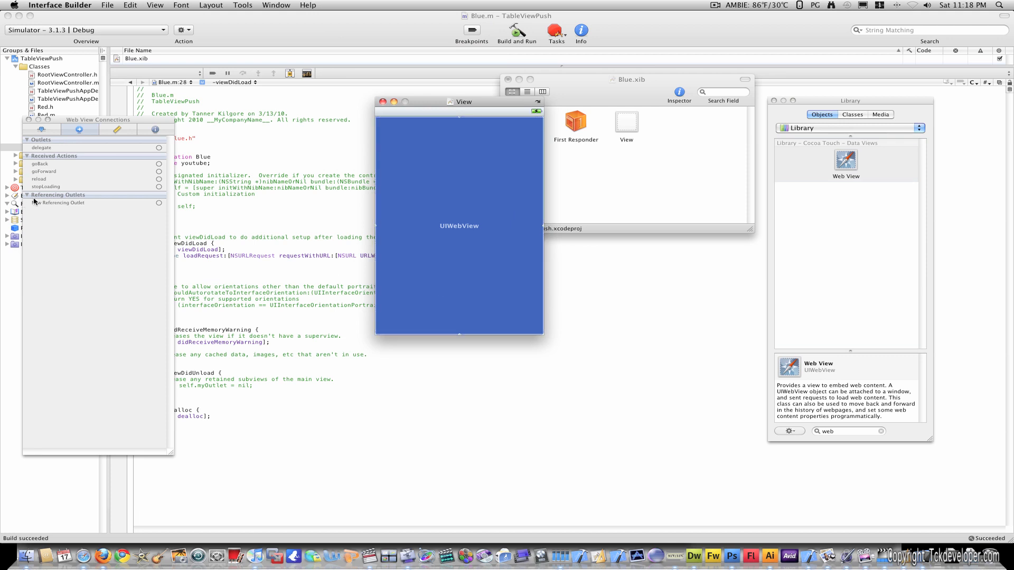
pyautogui.moveTo(159, 148); pyautogui.dragTo(387, 126)
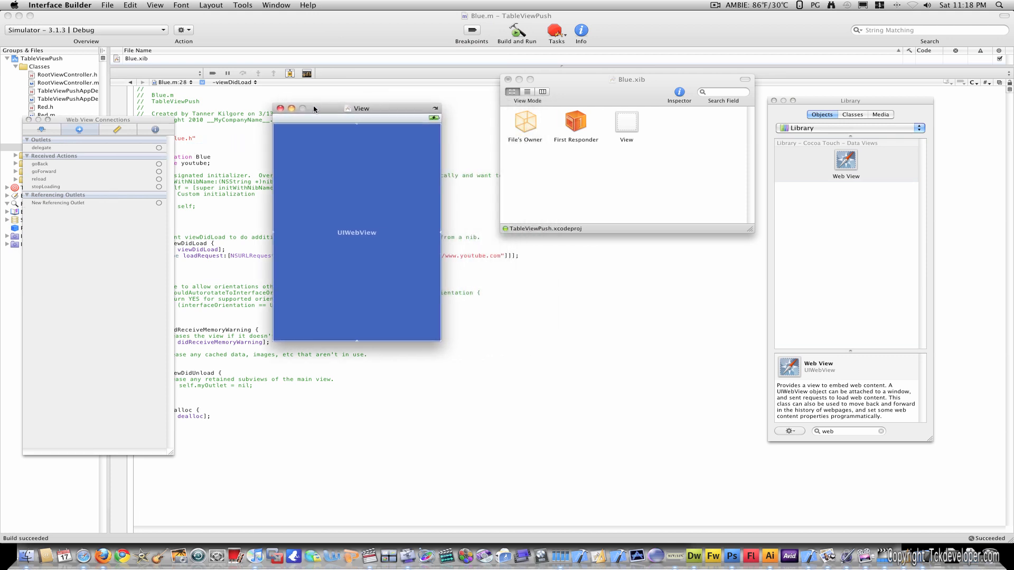
pyautogui.moveTo(160, 148); pyautogui.dragTo(525, 124)
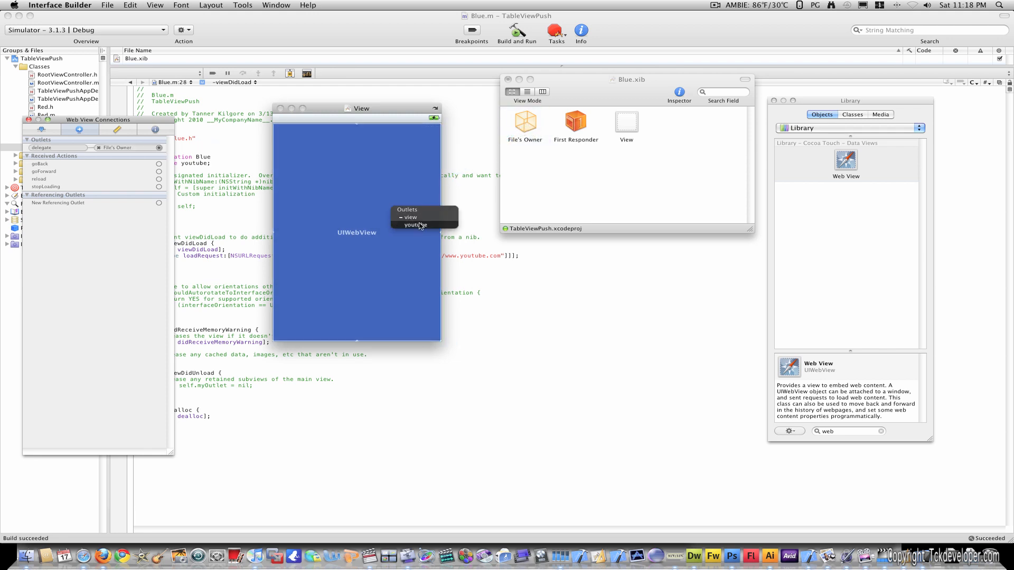
pyautogui.click(416, 224)
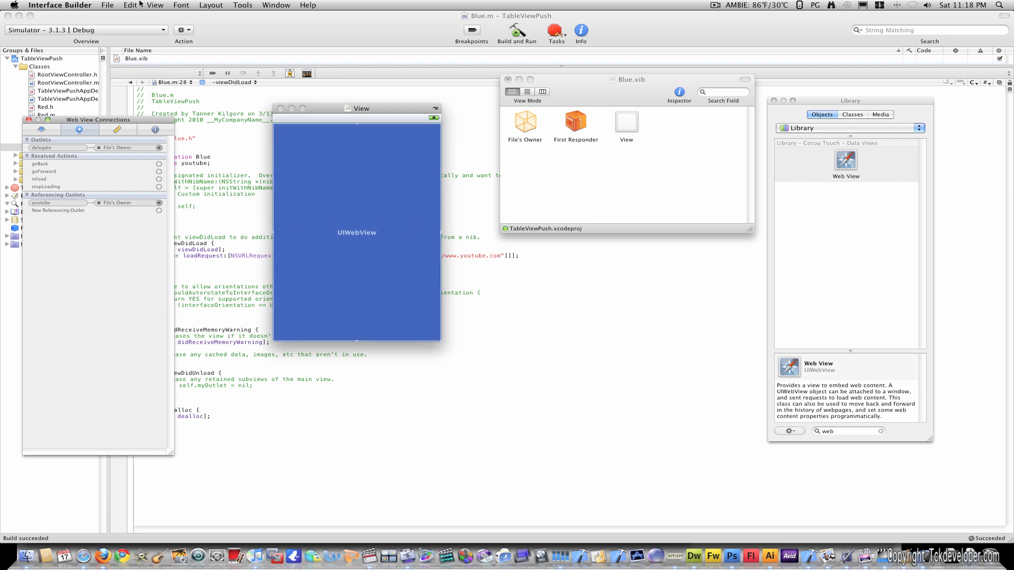
pyautogui.click(106, 6)
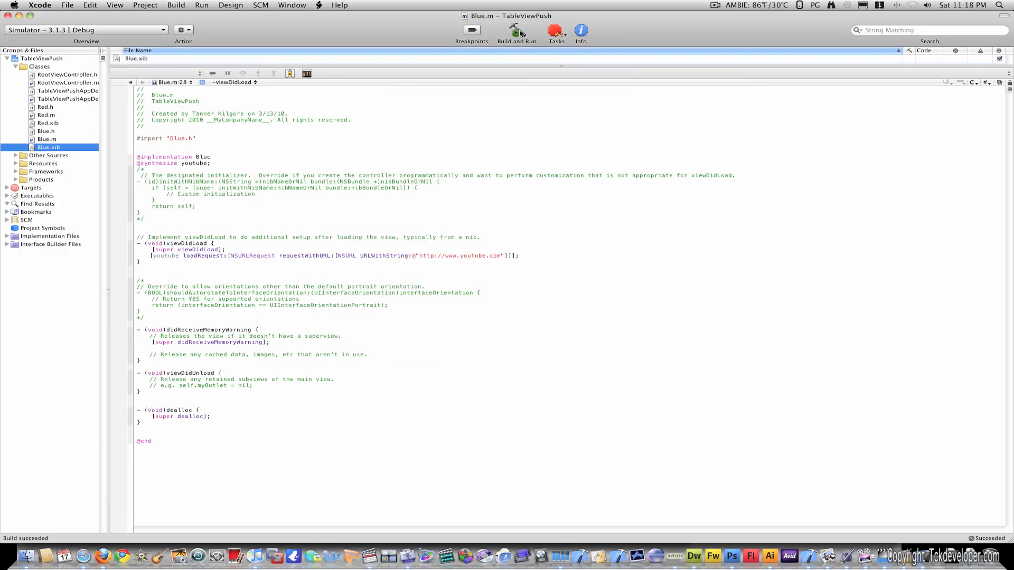
# Build and run, open the Blue screen, and confirm it loads the YouTube mobile site.
pyautogui.click(516, 30)
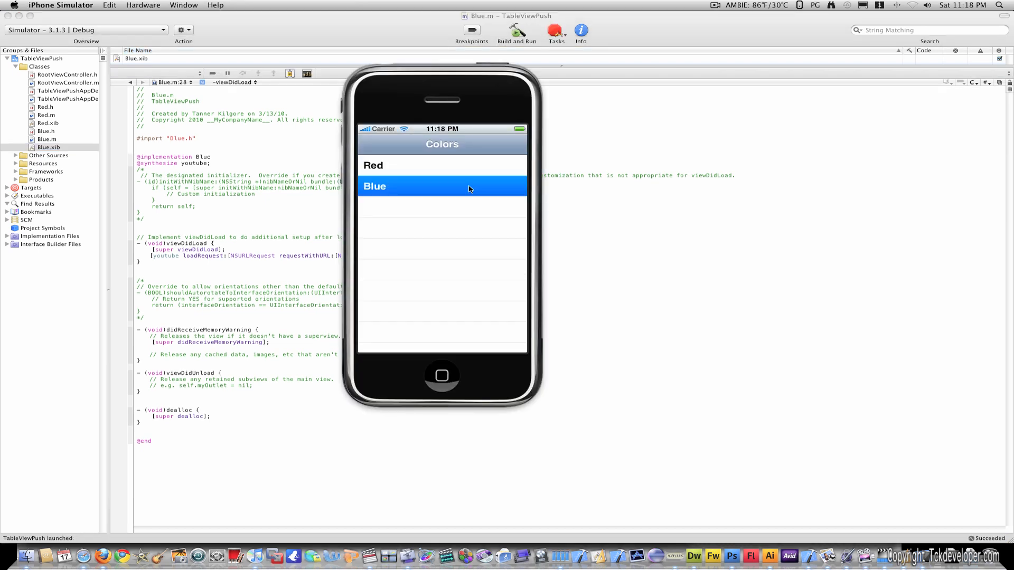
pyautogui.click(442, 186)
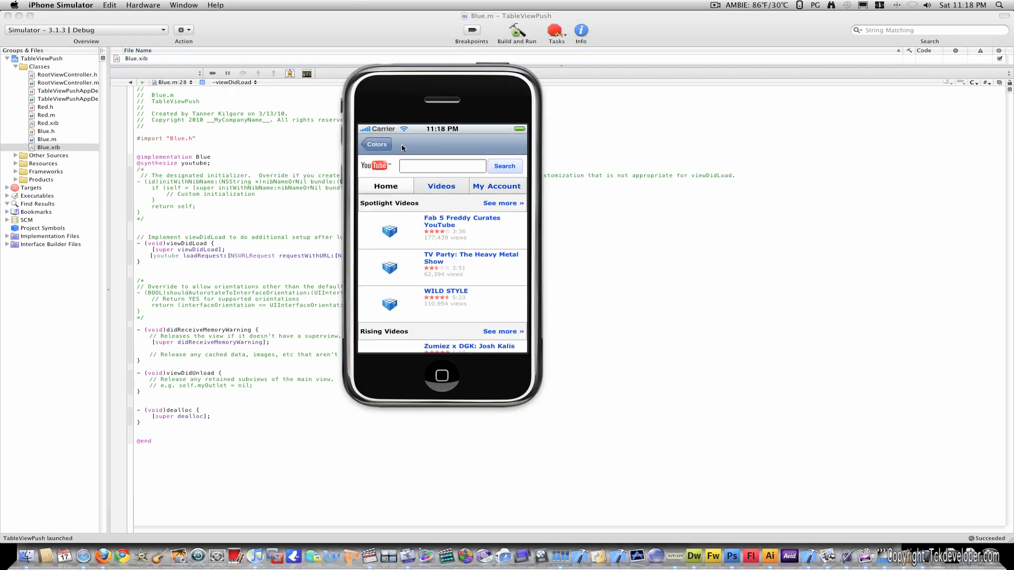
pyautogui.moveTo(431, 251)
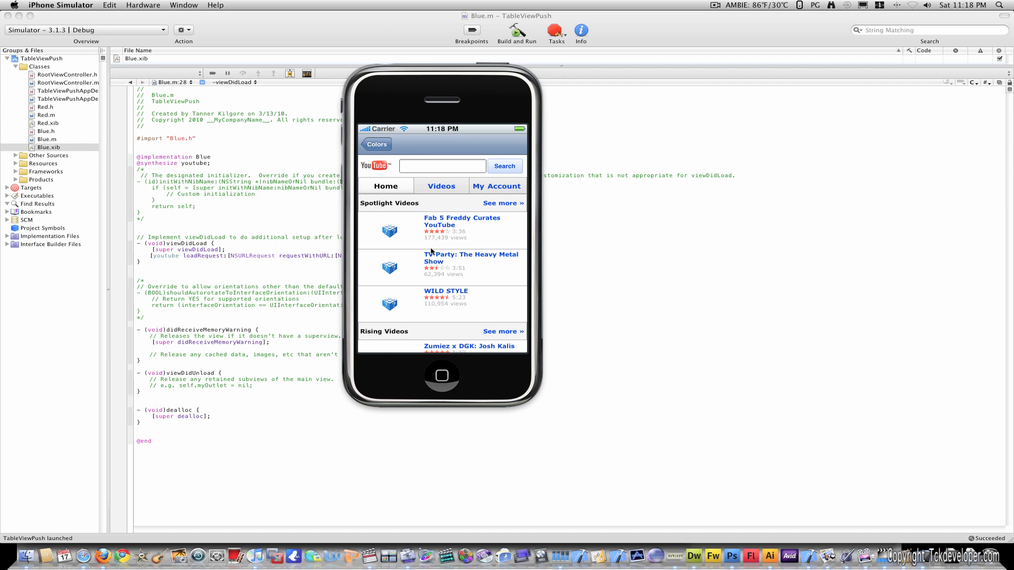
pyautogui.scroll(-3)
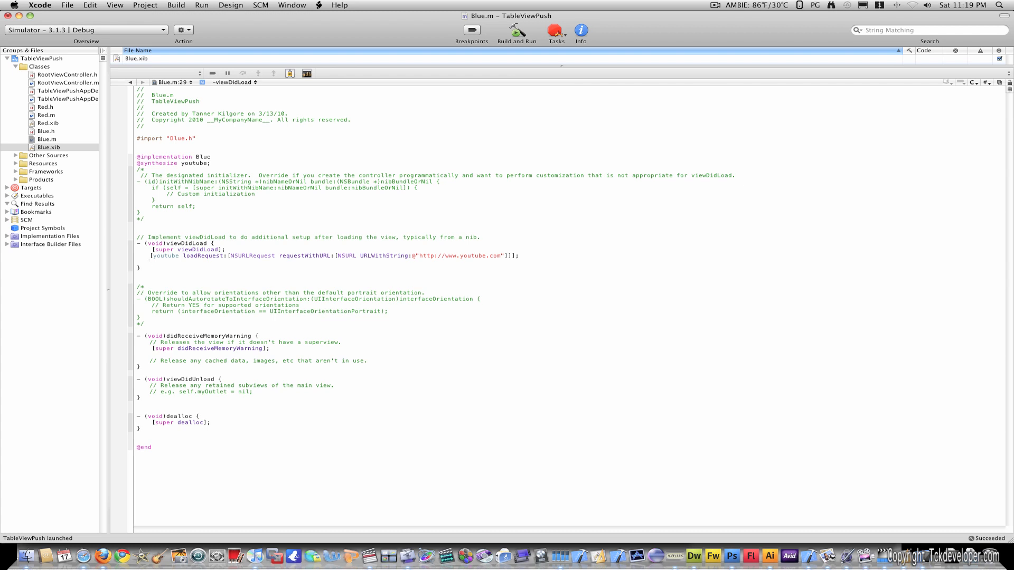
# Add self.title = @"Youtube"; to Blue.m's viewDidLoad after the loadRequest call.
pyautogui.write('self.title = @"')
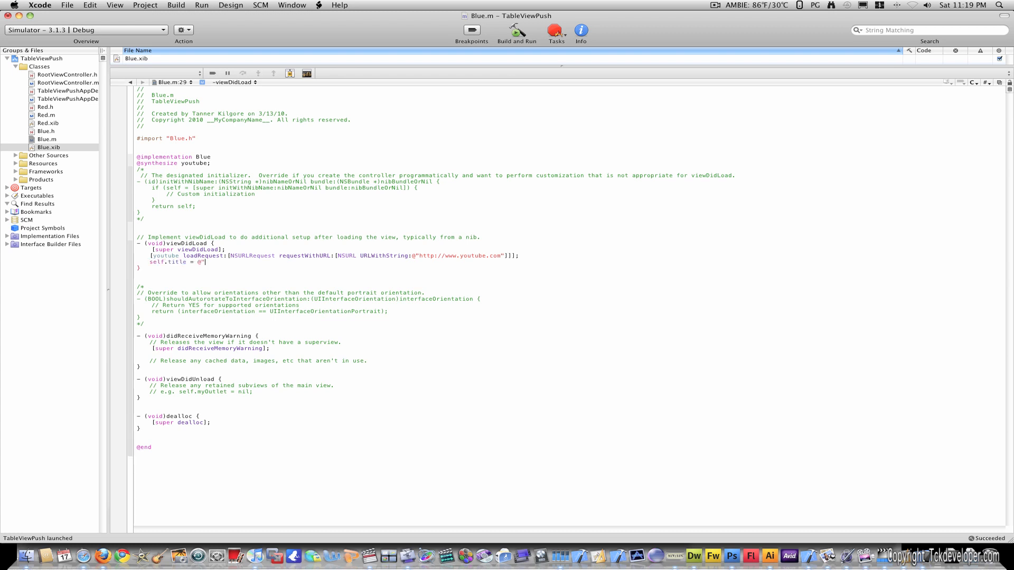
pyautogui.write('Youtu')
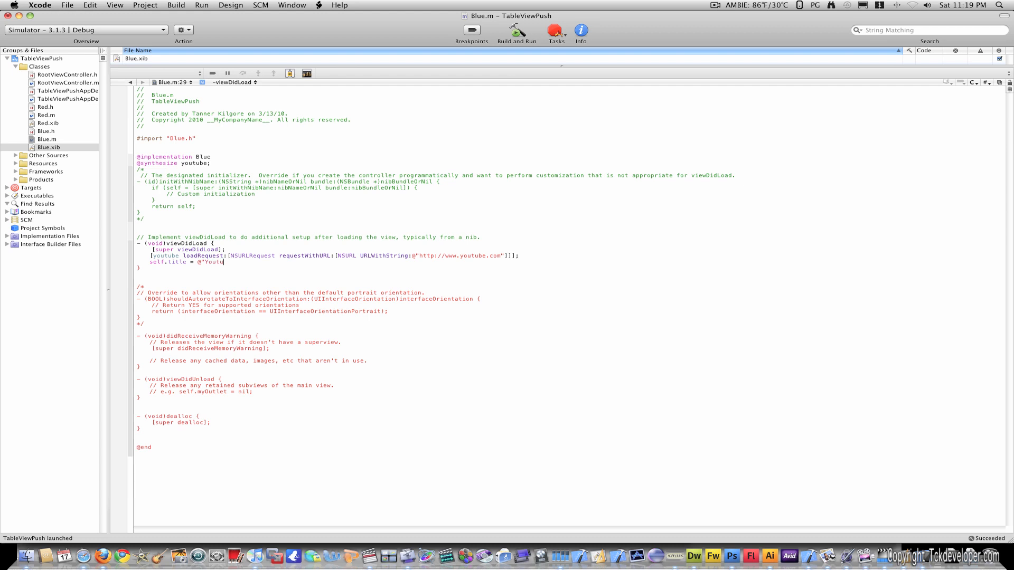
pyautogui.write('be";')
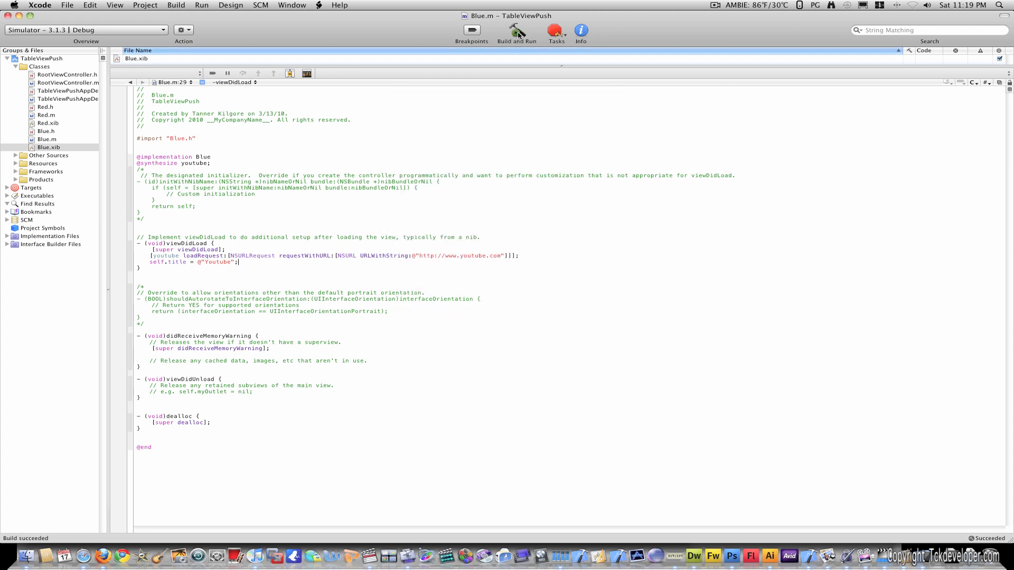
# Rebuild and run, tap the Red row to load Google, then go back to the Colors list.
pyautogui.click(515, 32)
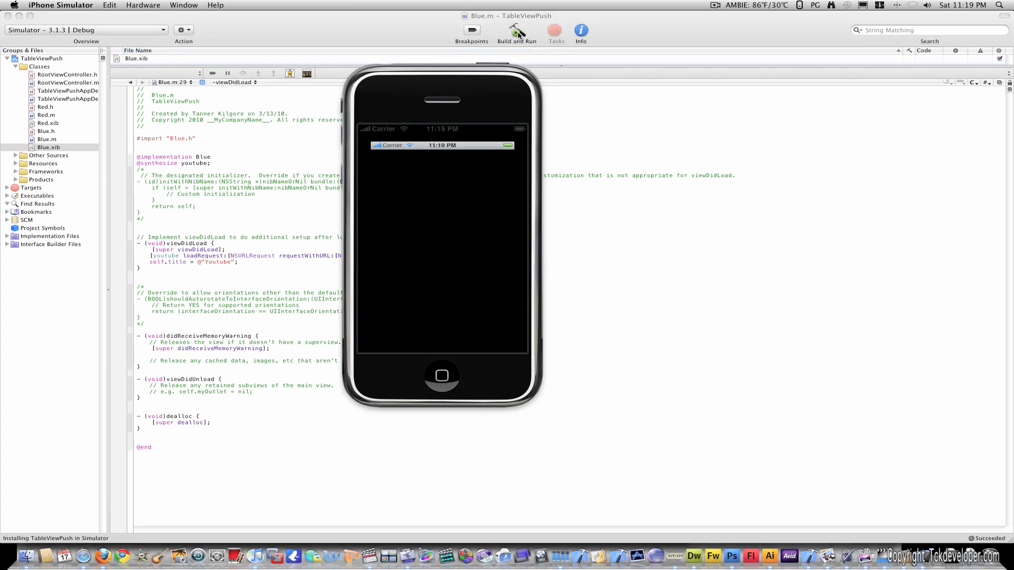
pyautogui.click(516, 29)
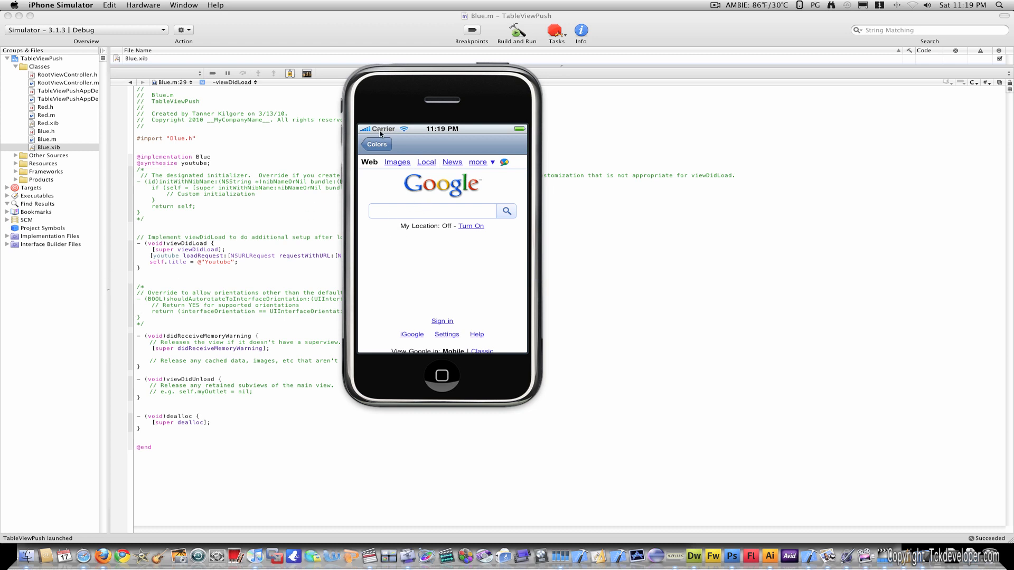
pyautogui.click(376, 144)
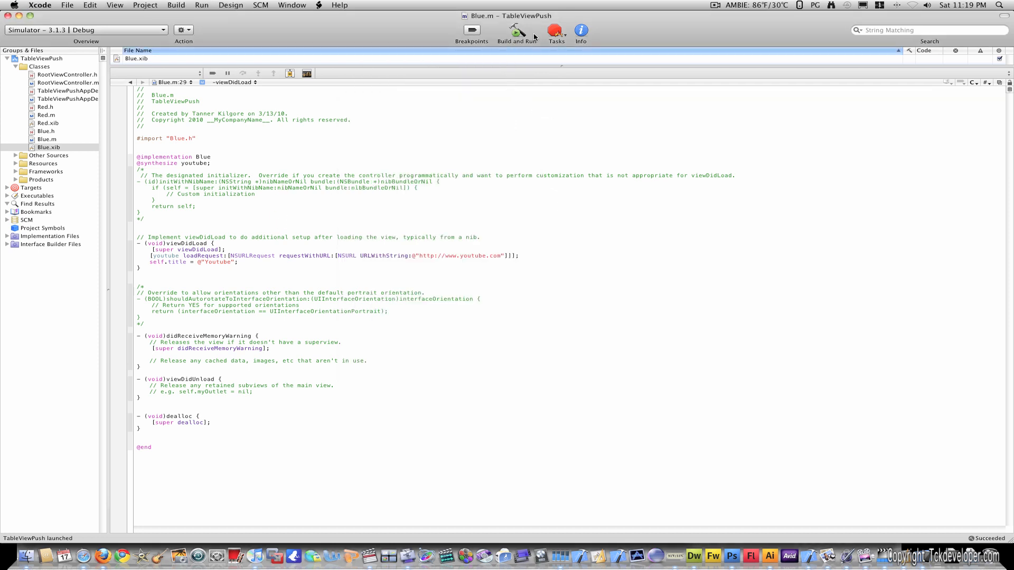
pyautogui.moveTo(555, 30)
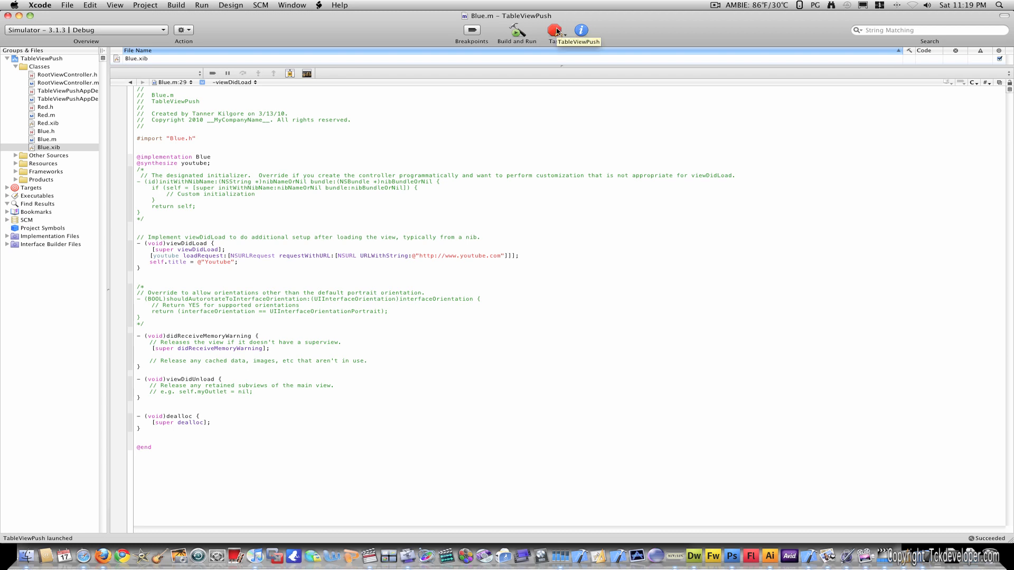